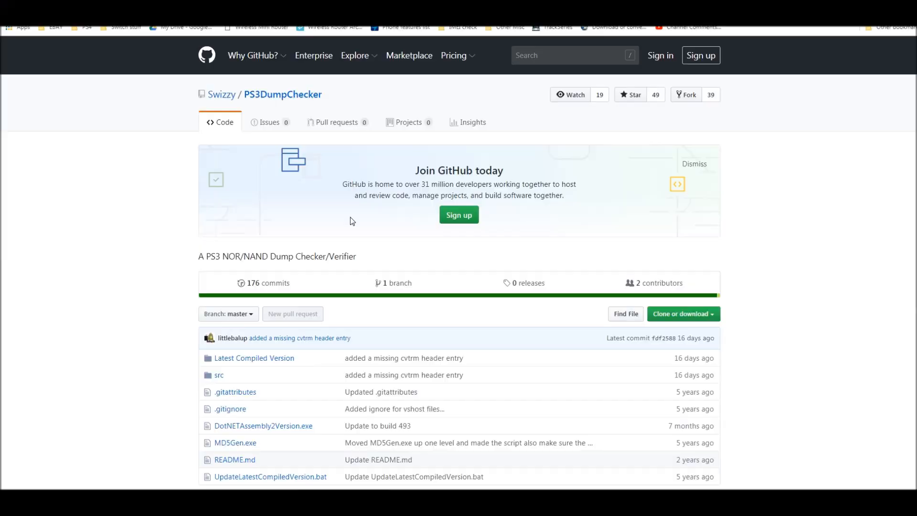
pyautogui.moveTo(349, 221)
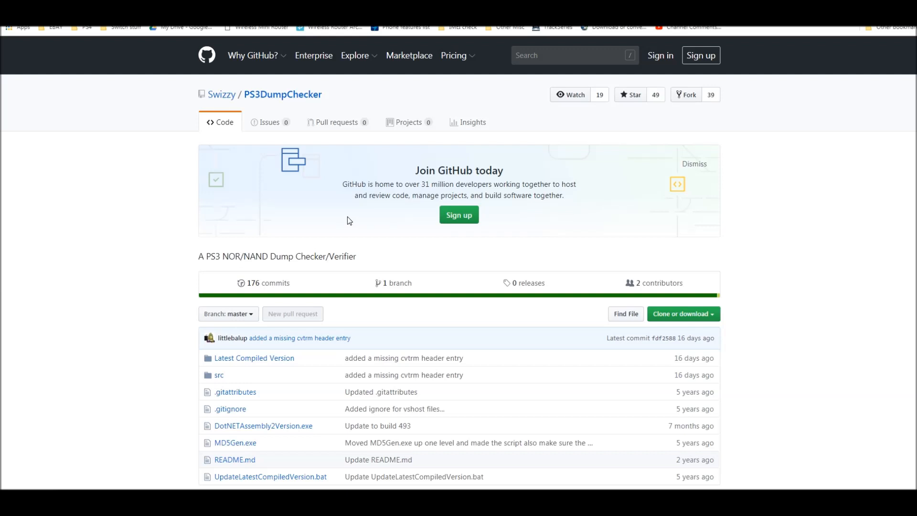
pyautogui.moveTo(178, 160)
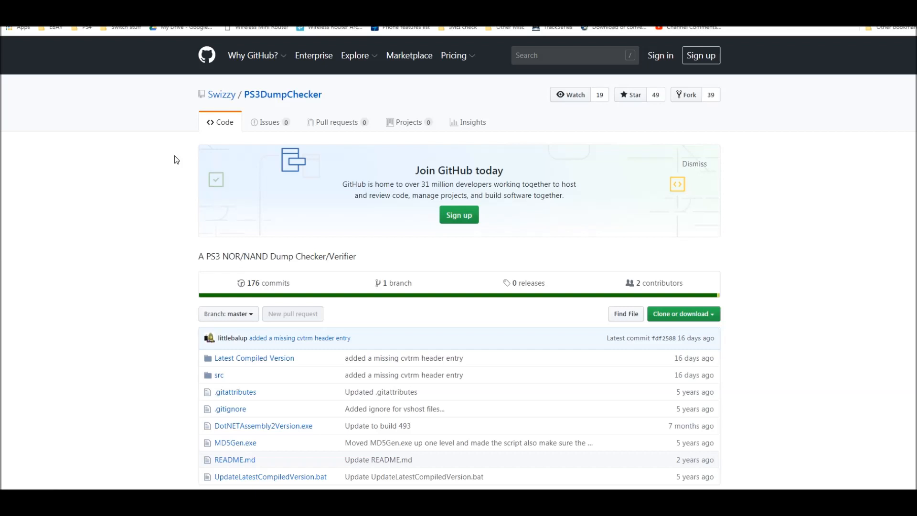
pyautogui.moveTo(173, 174)
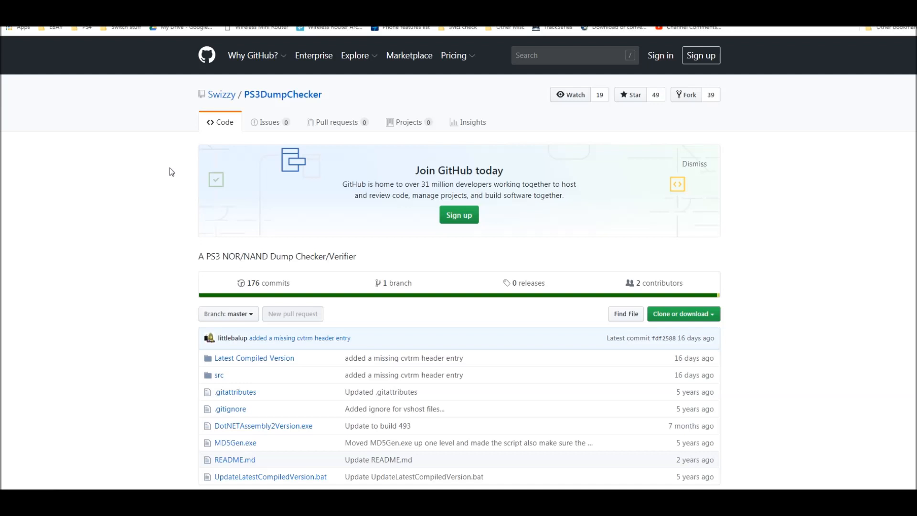
pyautogui.moveTo(175, 183)
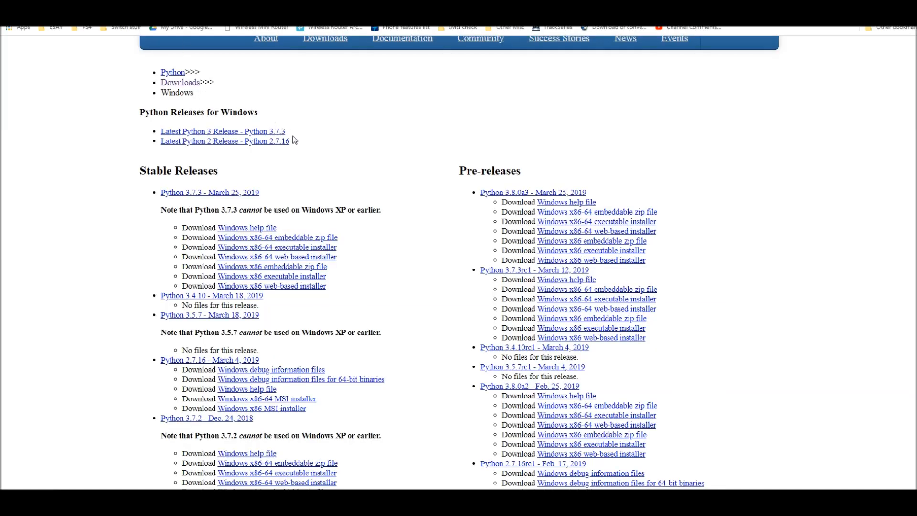
pyautogui.moveTo(310, 139)
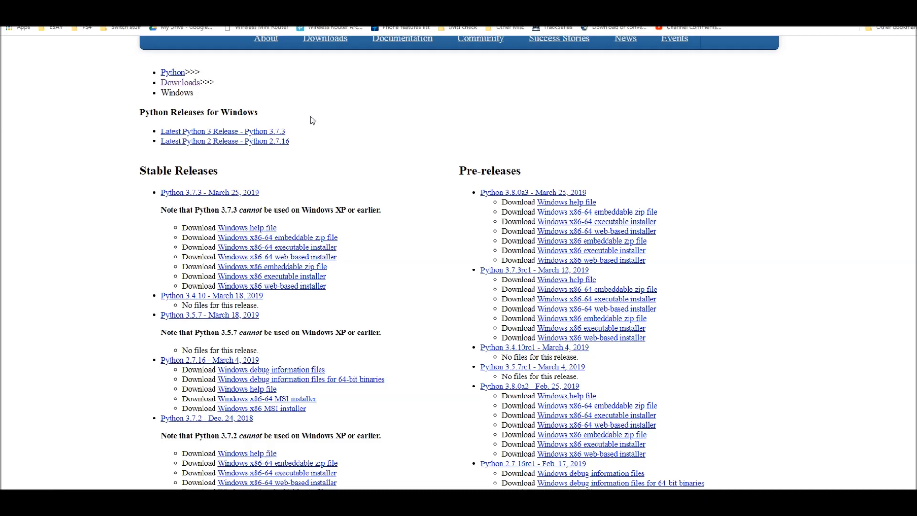
pyautogui.moveTo(318, 127)
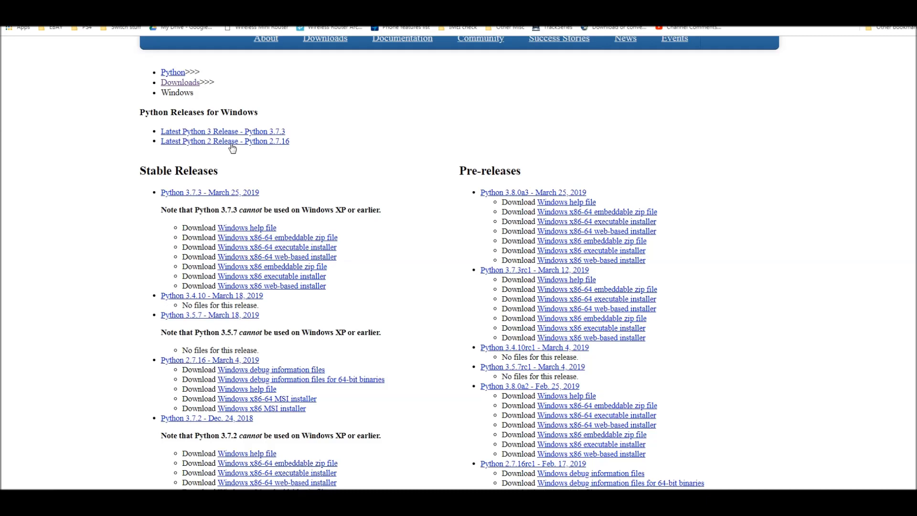
pyautogui.moveTo(237, 131)
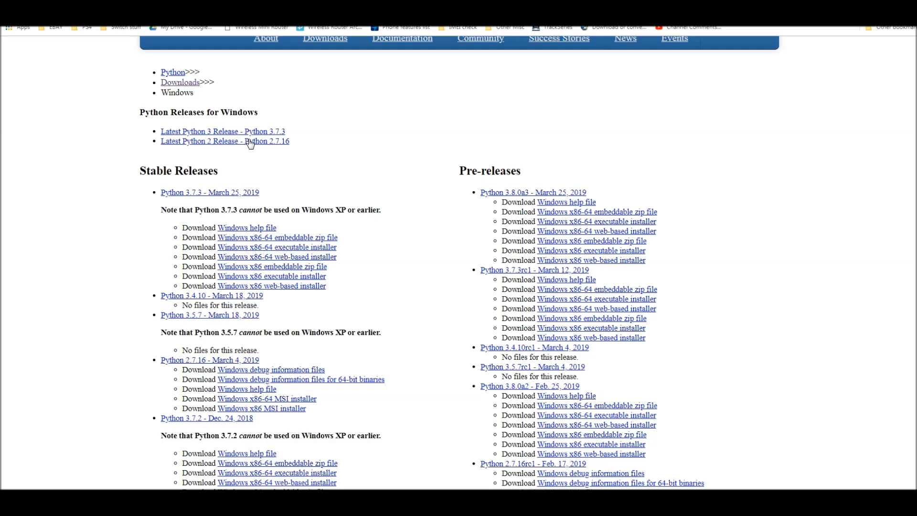
pyautogui.moveTo(234, 150)
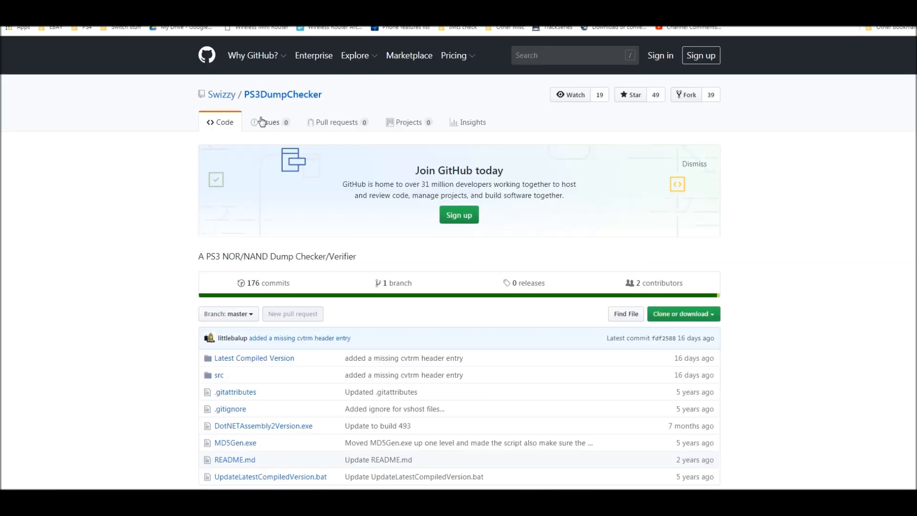
pyautogui.moveTo(156, 152)
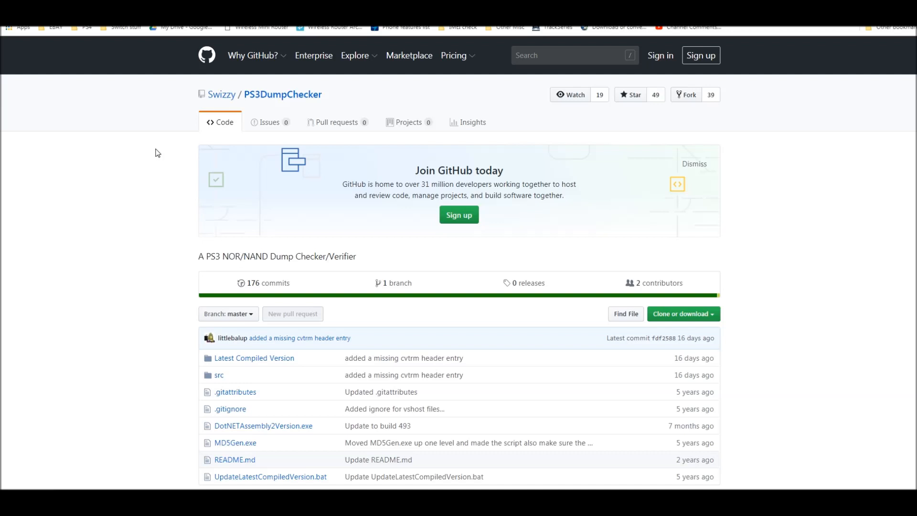
pyautogui.moveTo(272, 107)
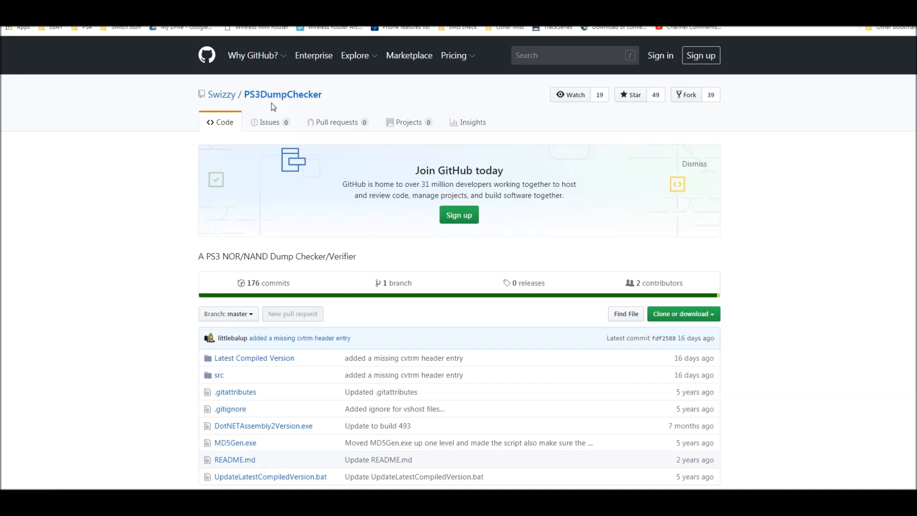
pyautogui.moveTo(393, 167)
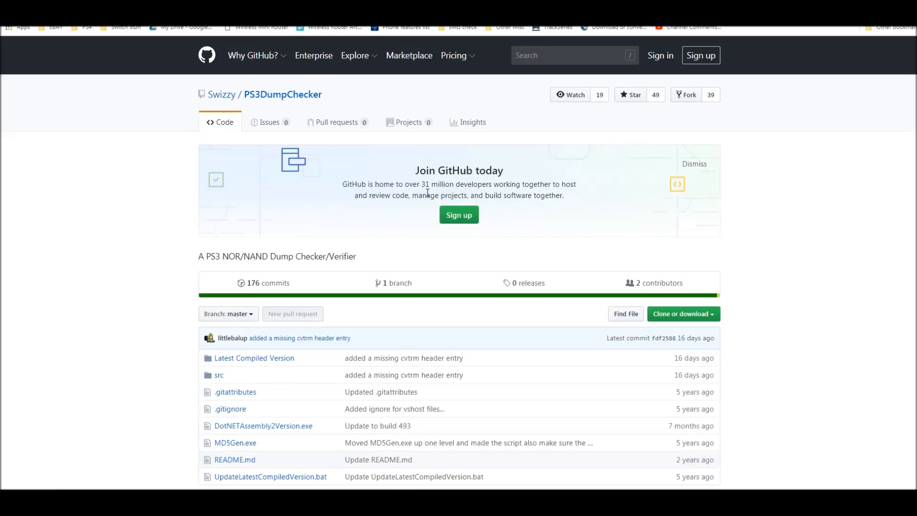
# Step: Scroll the PS3DumpChecker repository page and open its Latest Compiled Version folder
pyautogui.scroll(-3)
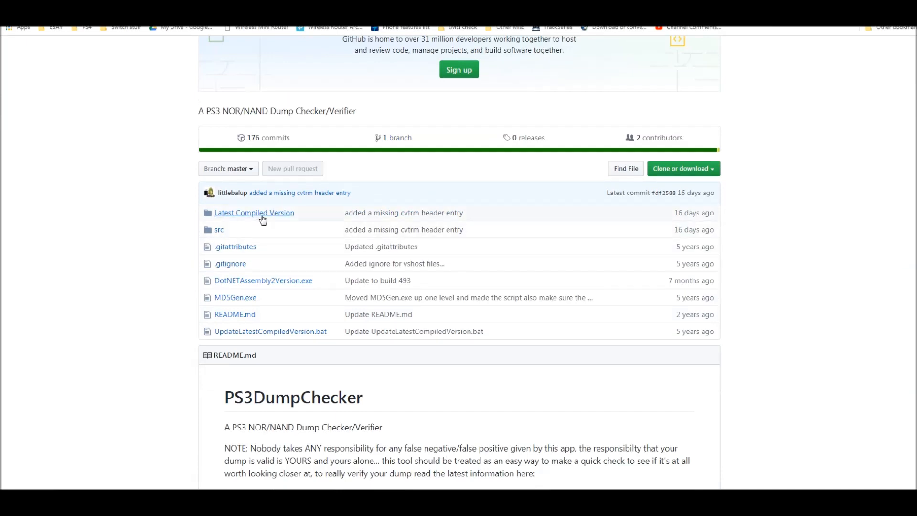
pyautogui.click(254, 212)
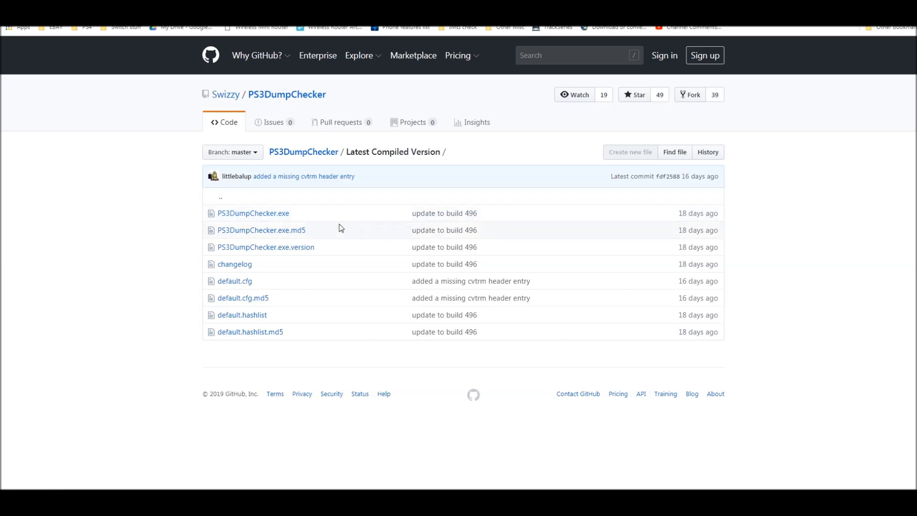
pyautogui.moveTo(444, 213)
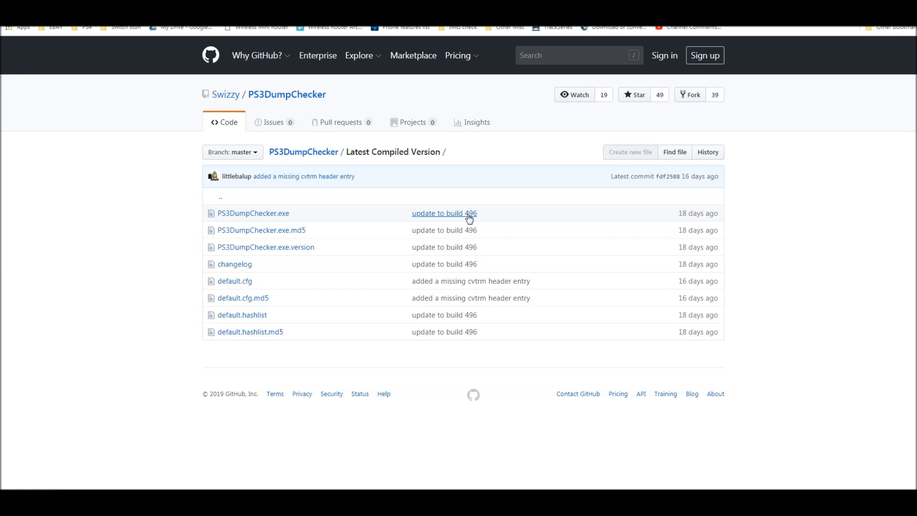
pyautogui.moveTo(467, 218)
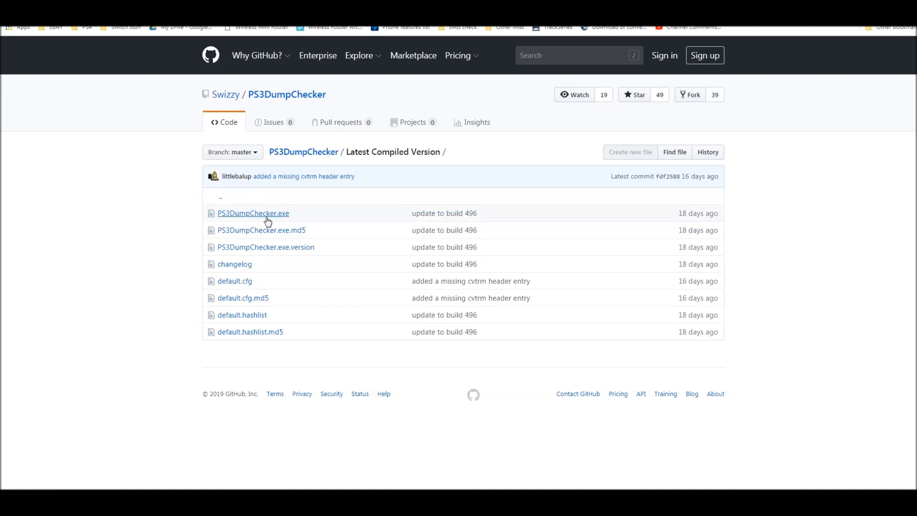
pyautogui.moveTo(259, 220)
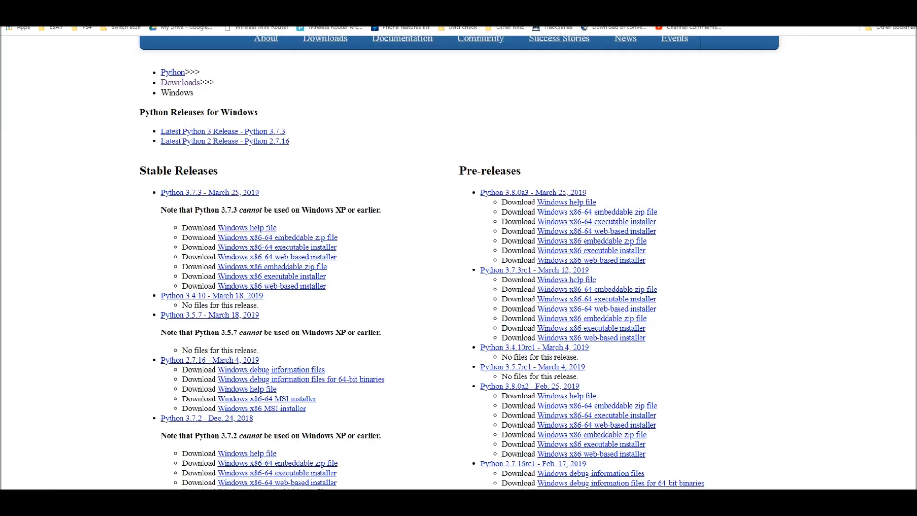
pyautogui.moveTo(79, 35)
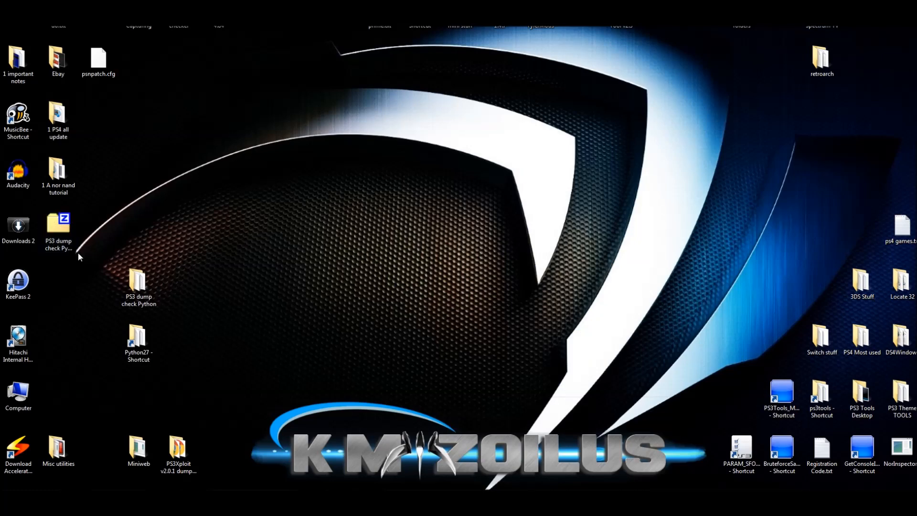
# Step: Create a desktop folder named ps3dumpchecker beside the PS3 dump check Python folder
pyautogui.click(138, 283)
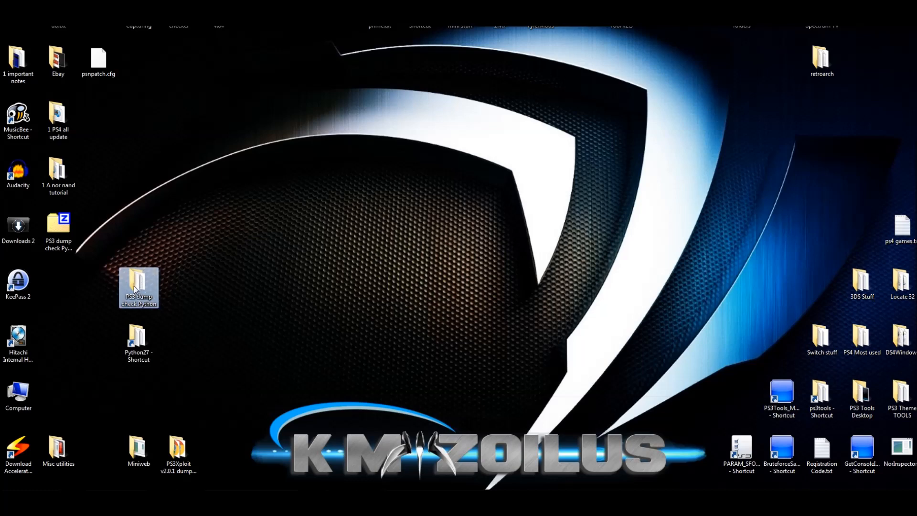
pyautogui.moveTo(214, 262)
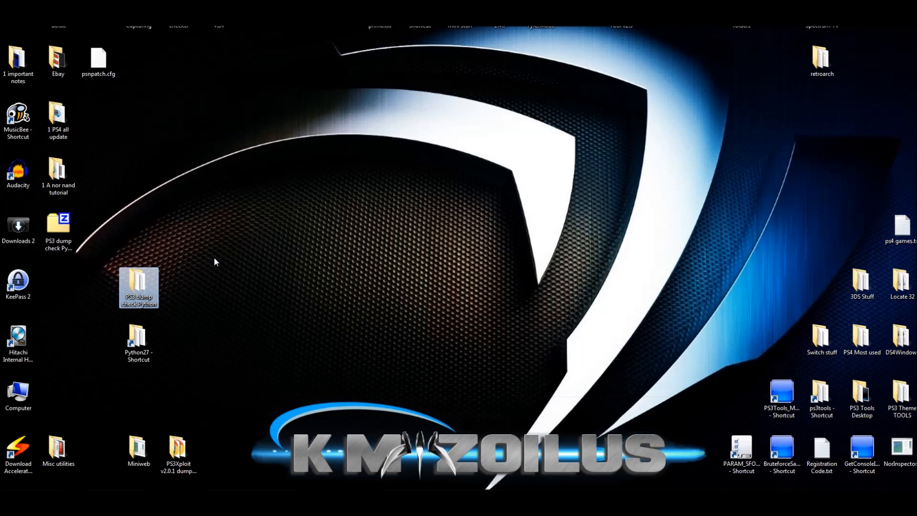
pyautogui.rightClick(216, 262)
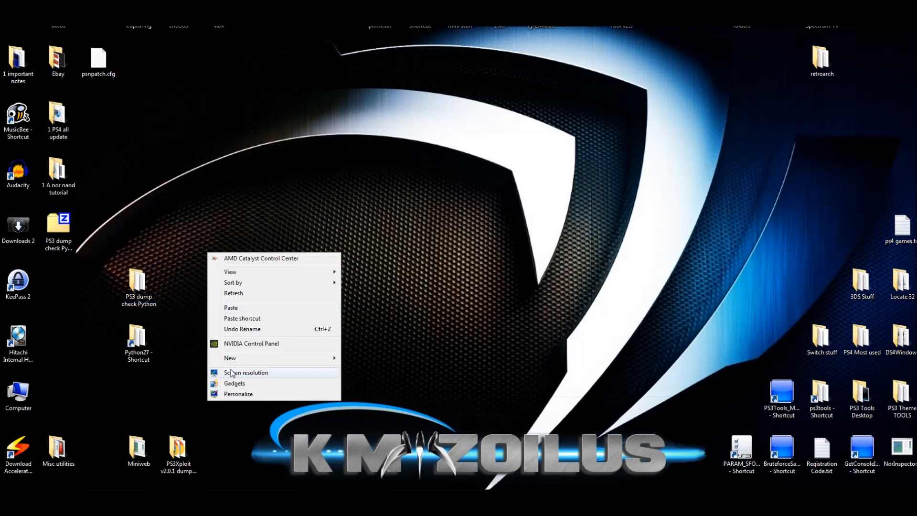
pyautogui.click(230, 357)
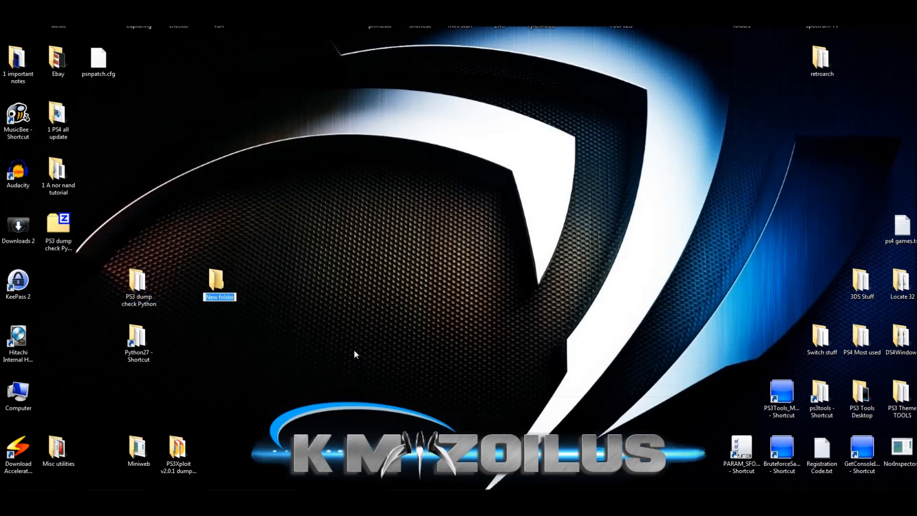
pyautogui.write('ps3dumpchecker')
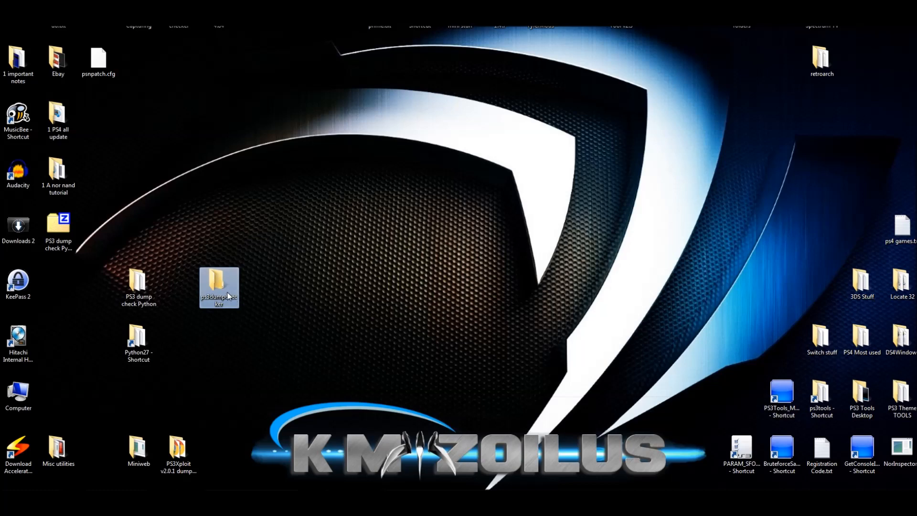
# Step: Open the ps3dumpchecker folder and paste the copied dump.hex into it
pyautogui.doubleClick(219, 287)
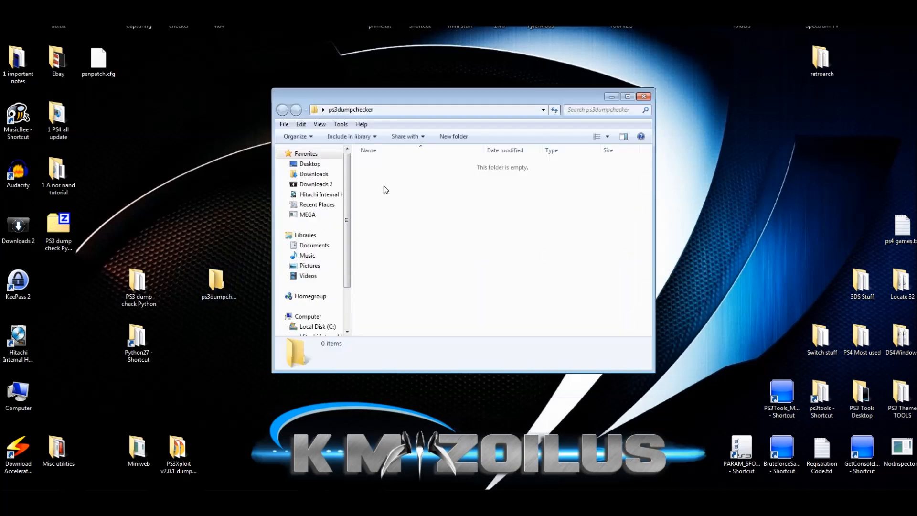
pyautogui.moveTo(373, 174)
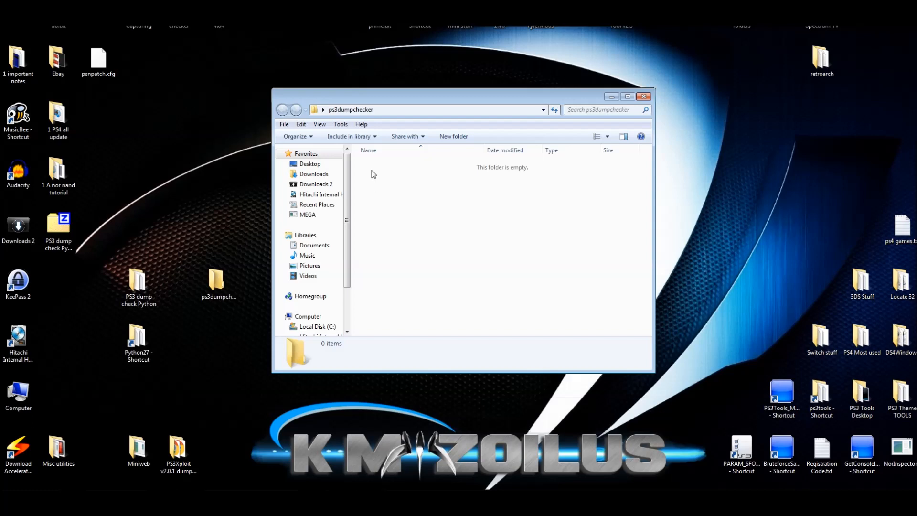
pyautogui.moveTo(385, 182)
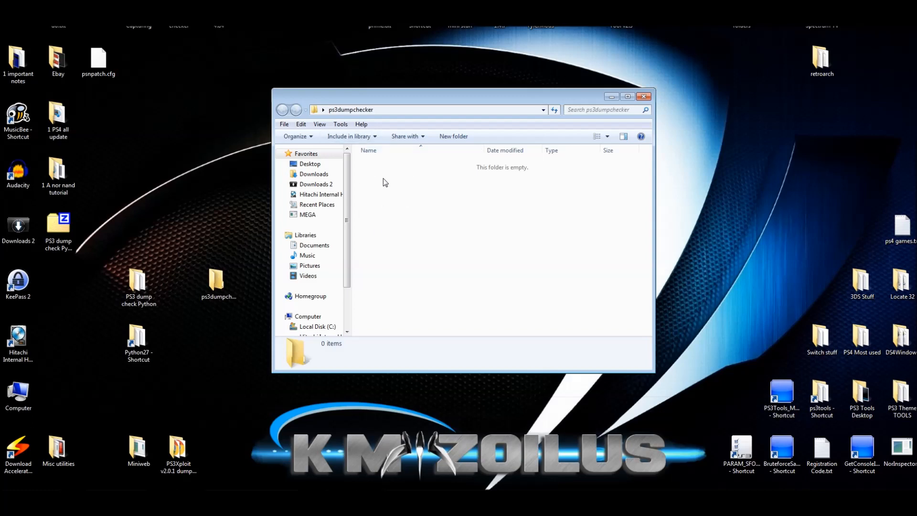
pyautogui.moveTo(392, 200)
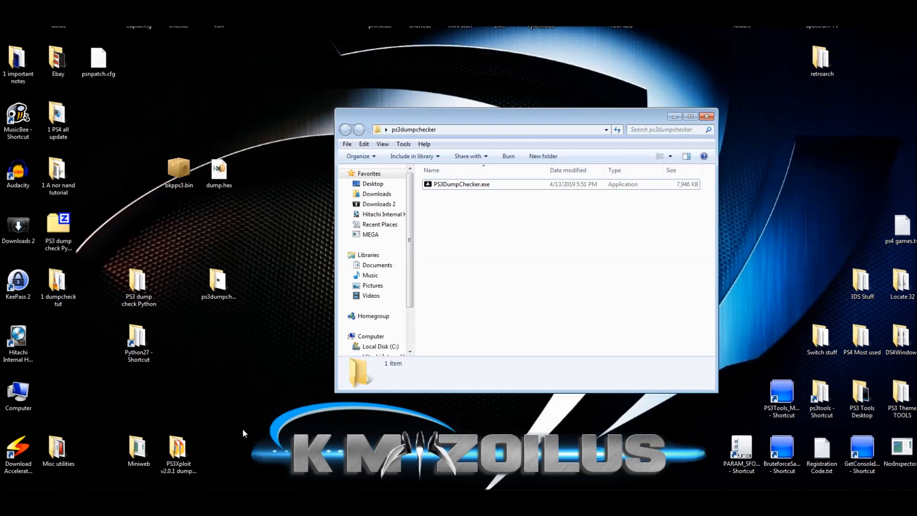
pyautogui.moveTo(252, 396)
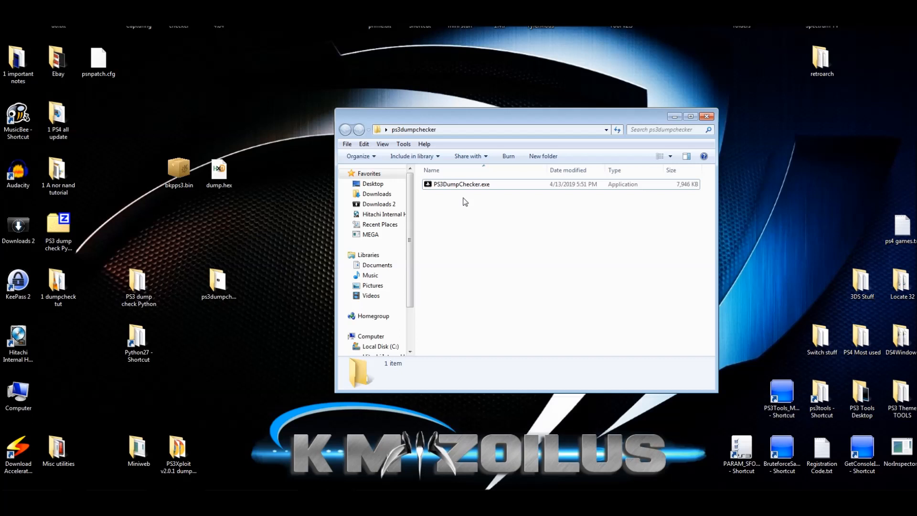
pyautogui.click(219, 169)
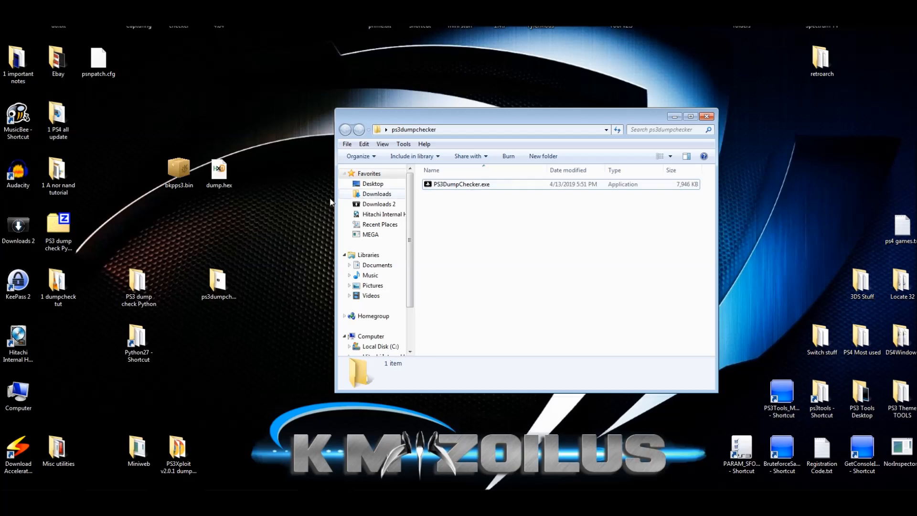
pyautogui.rightClick(219, 170)
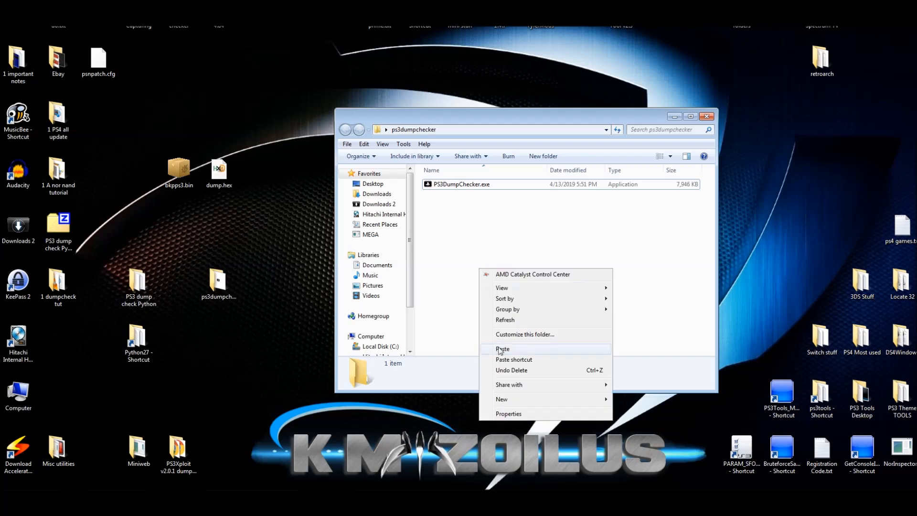
pyautogui.click(502, 349)
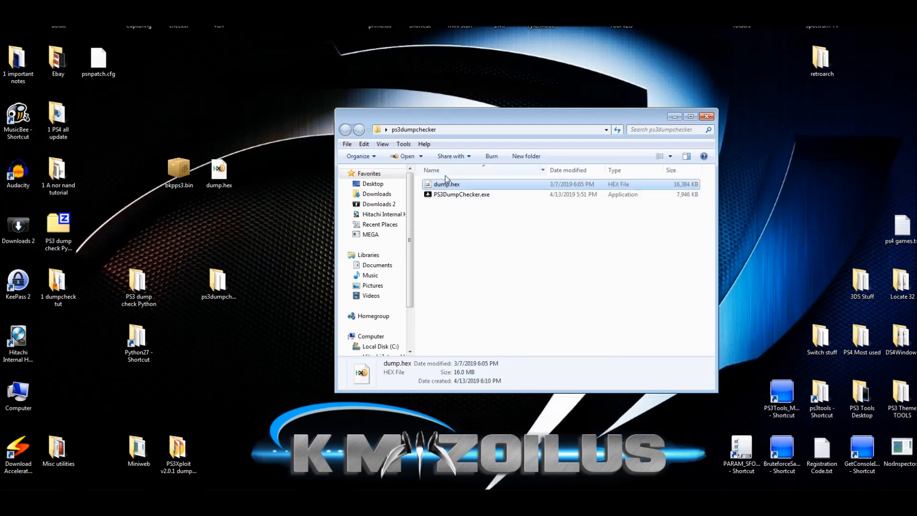
# Step: Launch PS3DumpChecker.exe, allow it past the security warning, and decline patching the image
pyautogui.doubleClick(461, 194)
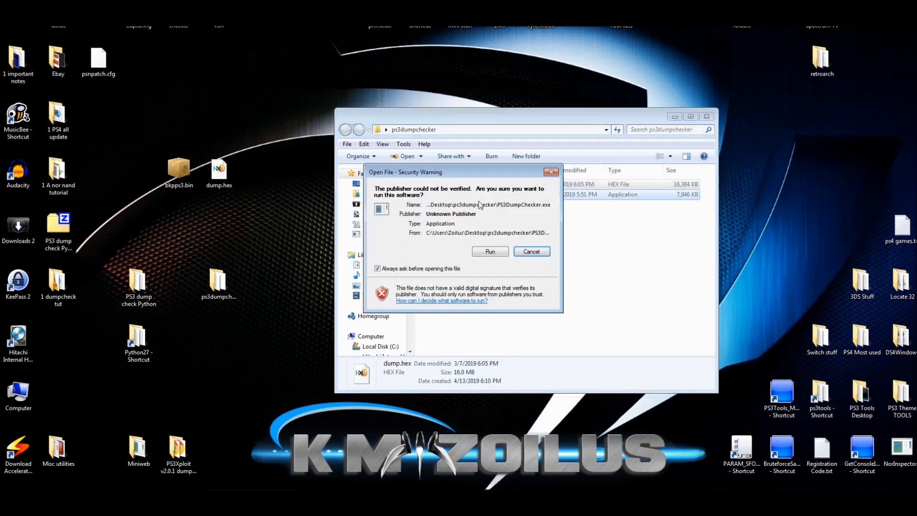
pyautogui.click(489, 251)
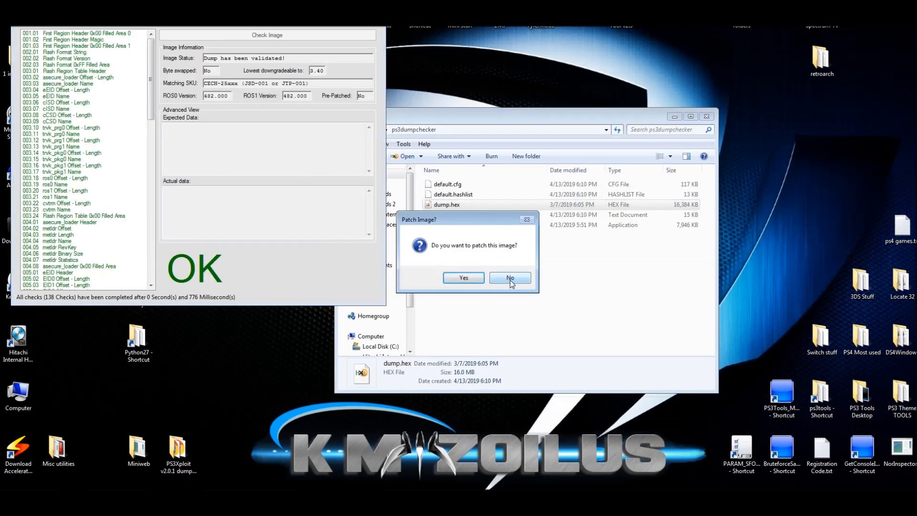
pyautogui.click(509, 277)
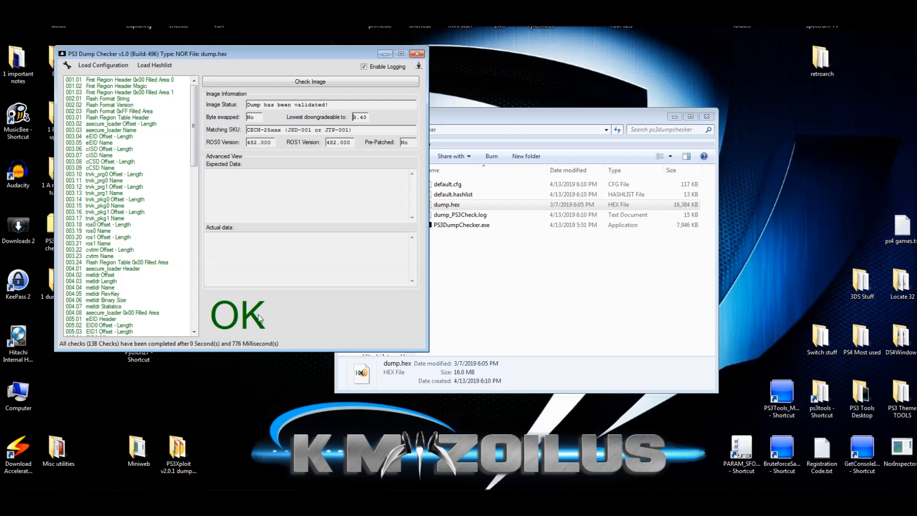
# Step: Scroll through the 138 check results for dump.hex
pyautogui.scroll(-3)
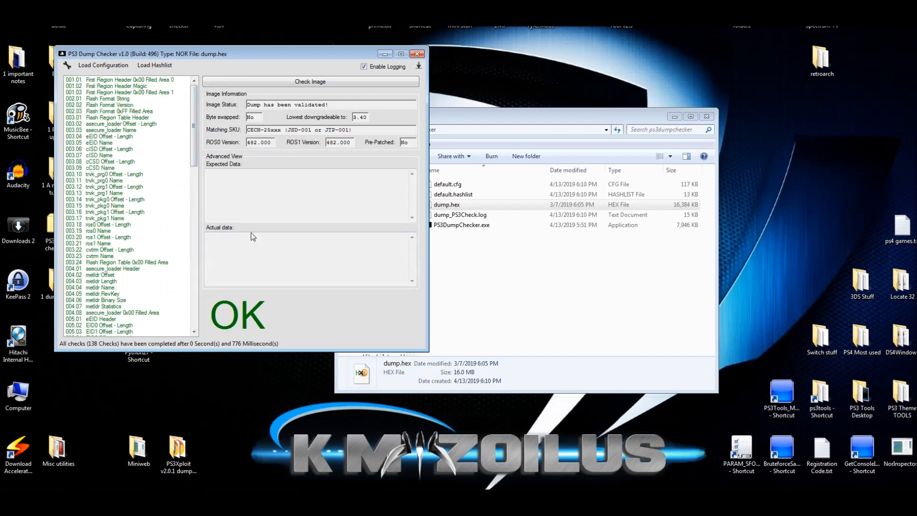
pyautogui.scroll(-3)
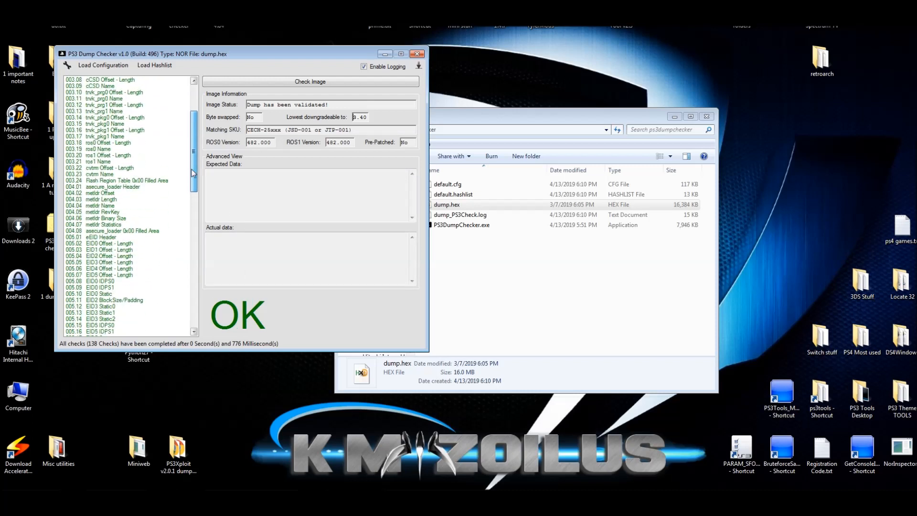
pyautogui.scroll(-3)
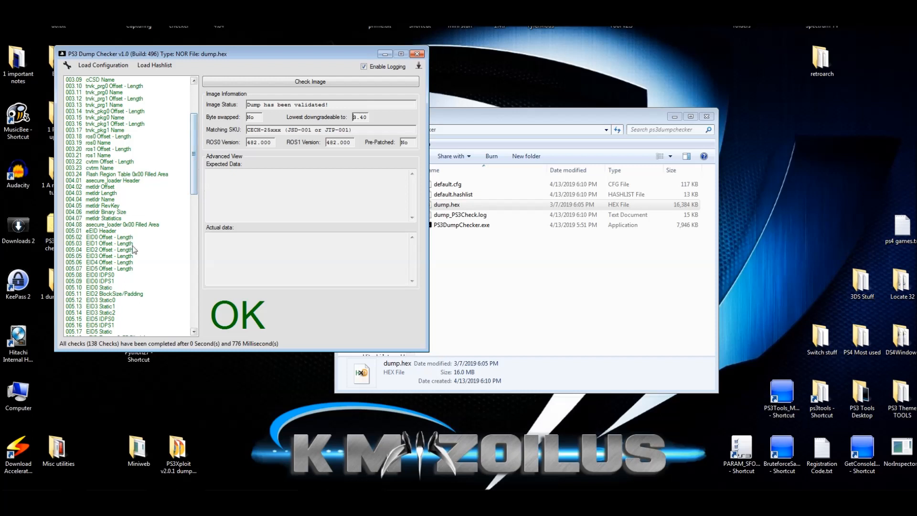
pyautogui.scroll(-3)
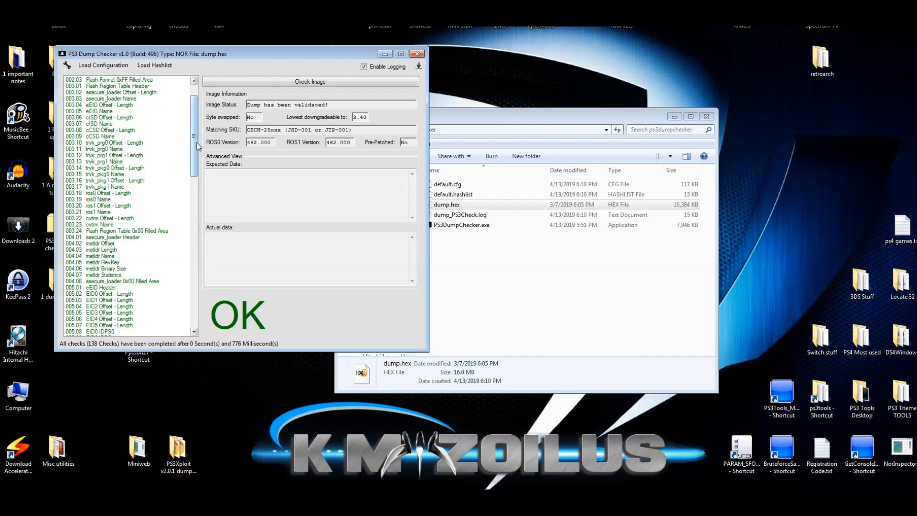
pyautogui.scroll(-3)
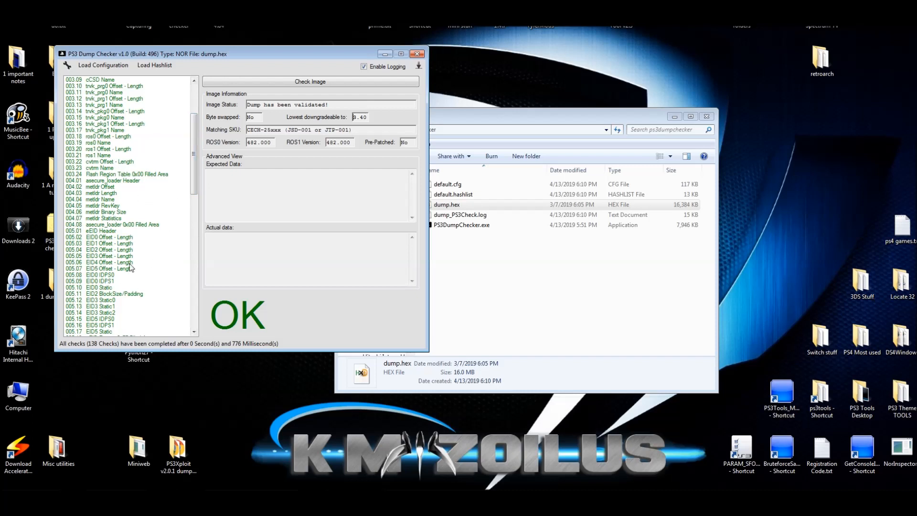
pyautogui.moveTo(200, 255)
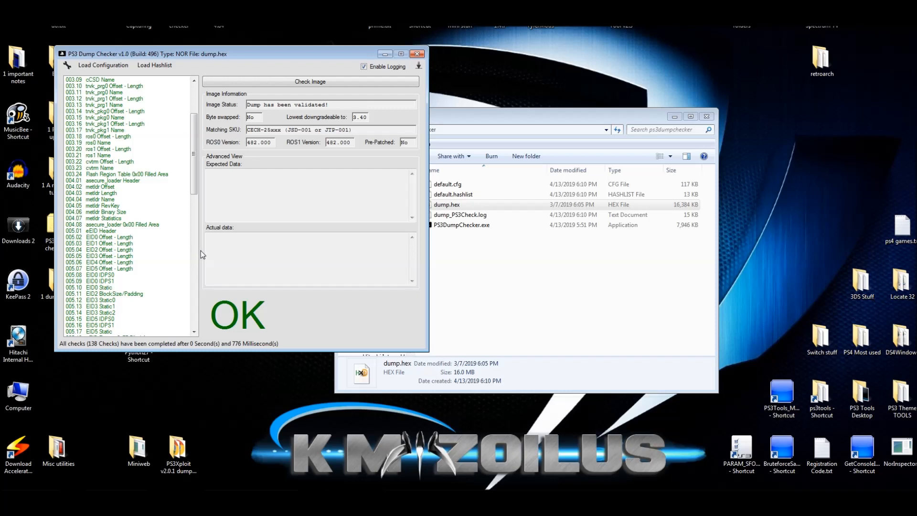
pyautogui.moveTo(208, 234)
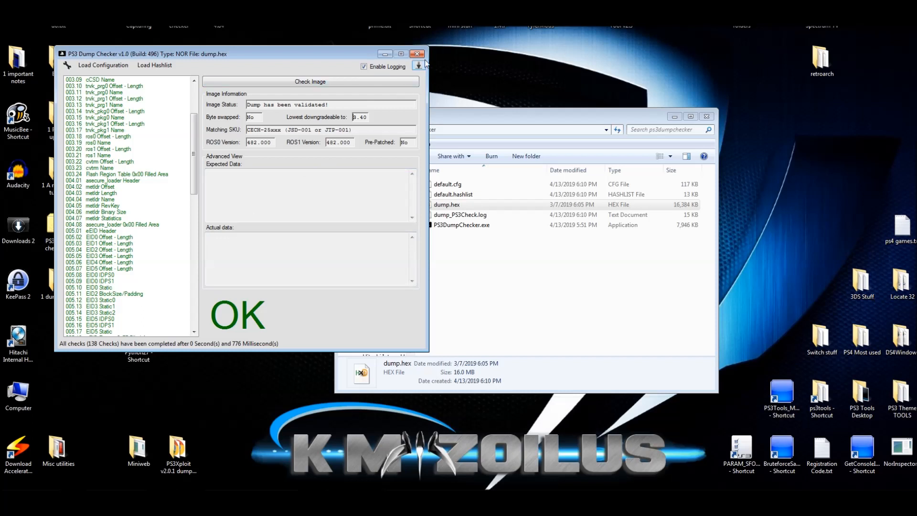
# Step: Close the dump checker results and select dump.hex on the desktop
pyautogui.click(416, 53)
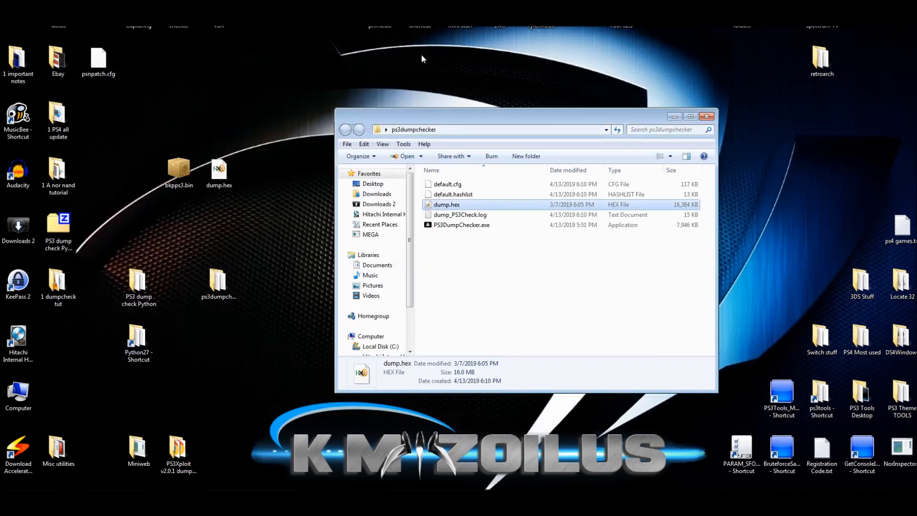
pyautogui.moveTo(331, 72)
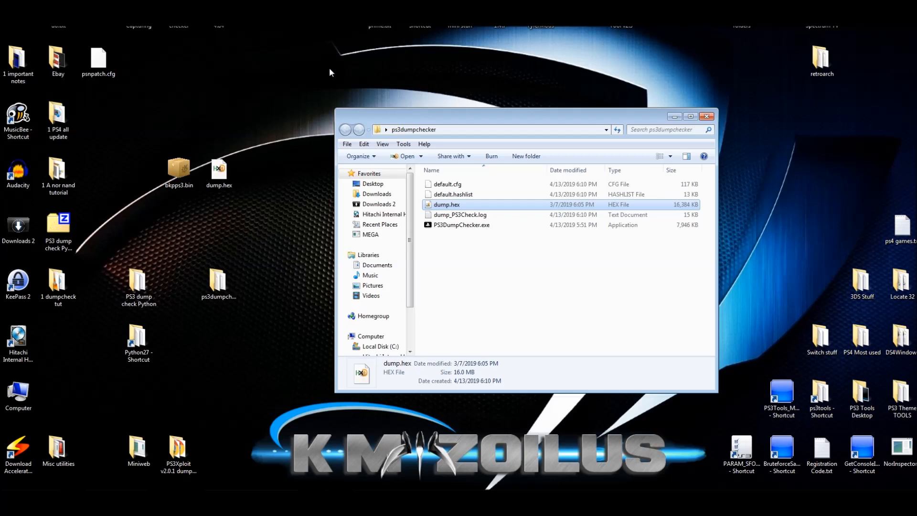
pyautogui.click(219, 169)
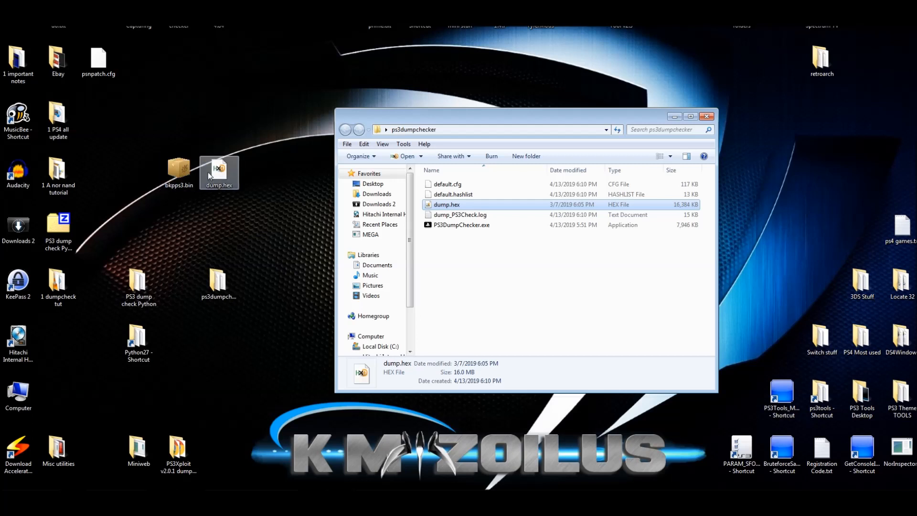
pyautogui.moveTo(226, 191)
pyautogui.write('bkpps3.bin')
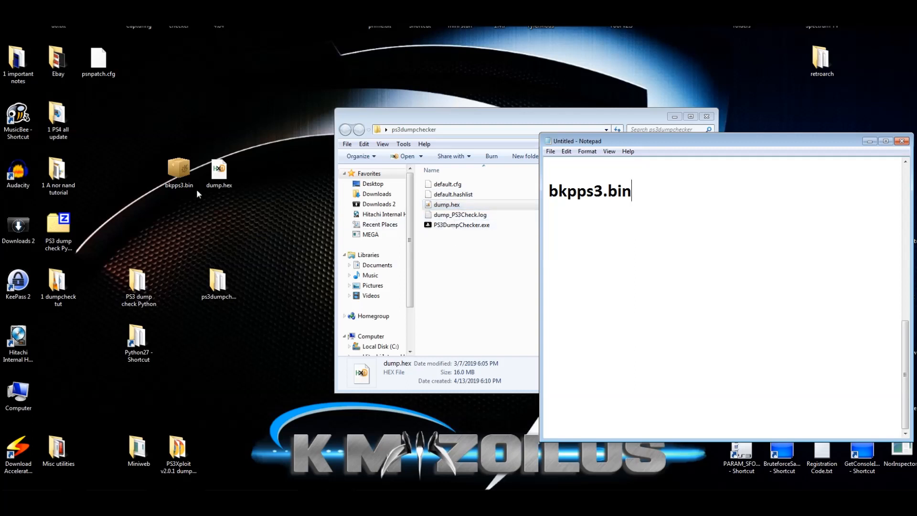
# Step: Move the bkpps3.bin Notepad note further left, then put it away
pyautogui.click(446, 204)
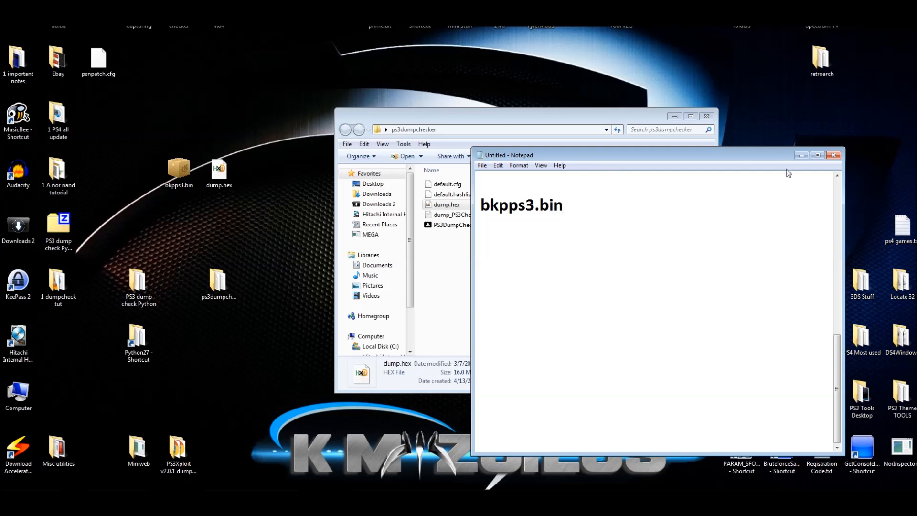
pyautogui.click(834, 155)
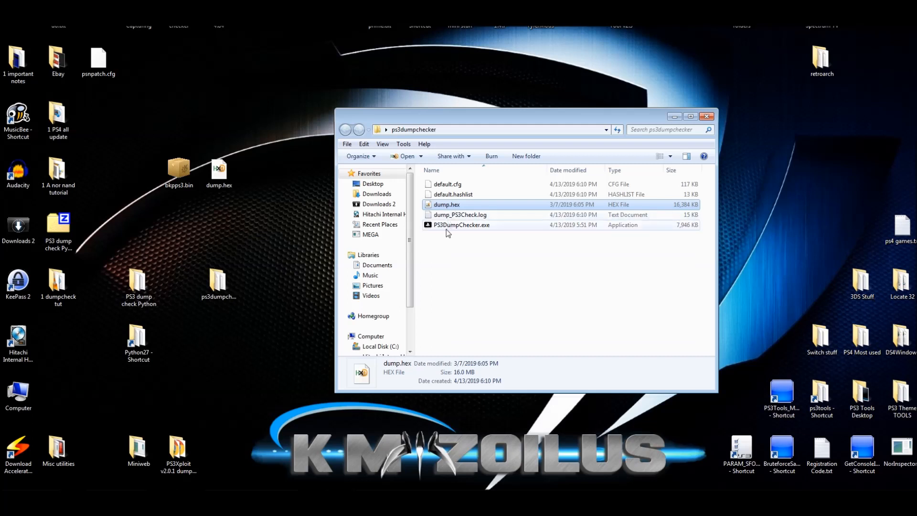
pyautogui.moveTo(453, 227)
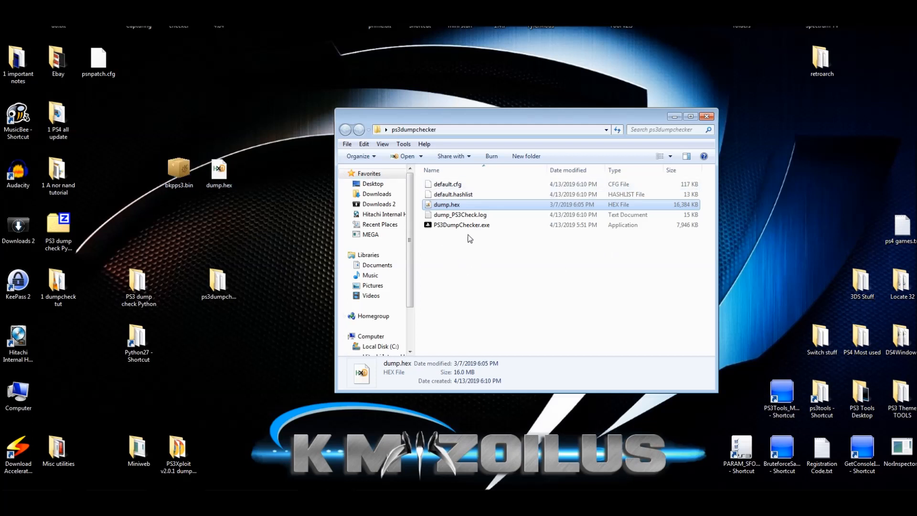
pyautogui.moveTo(487, 239)
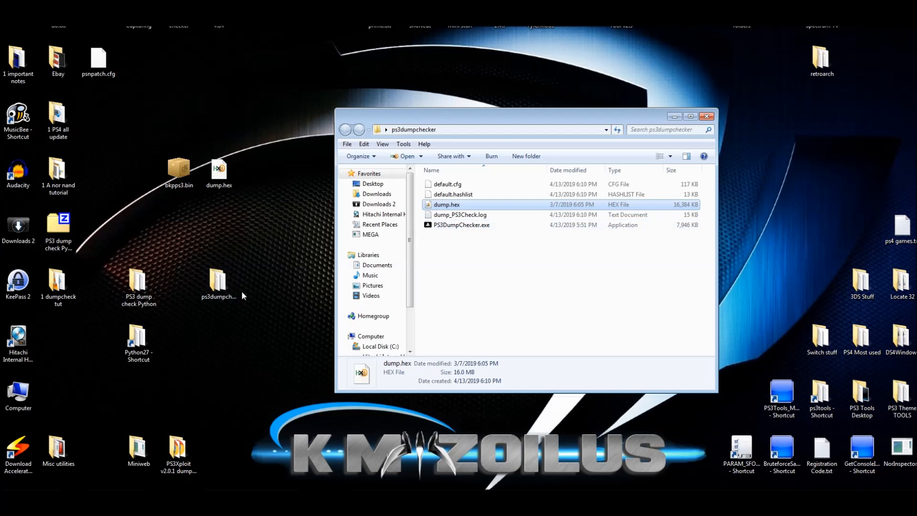
pyautogui.moveTo(255, 265)
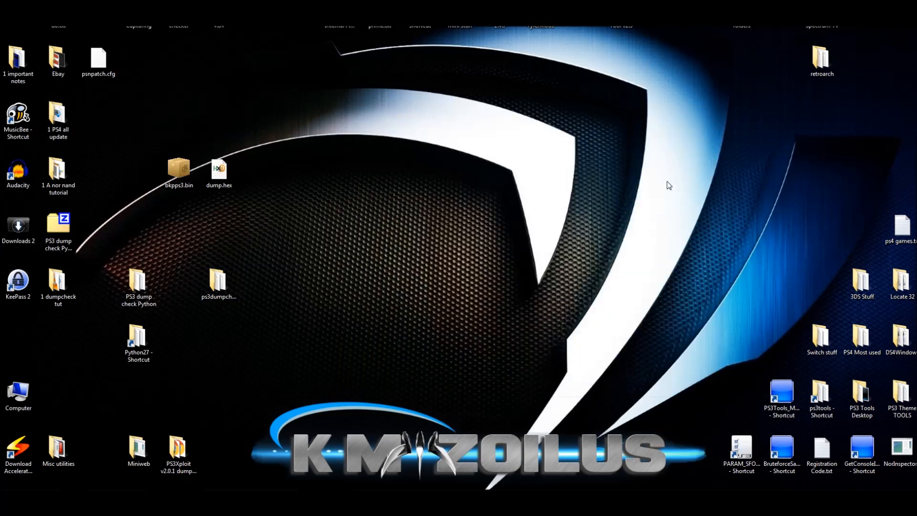
pyautogui.moveTo(185, 201)
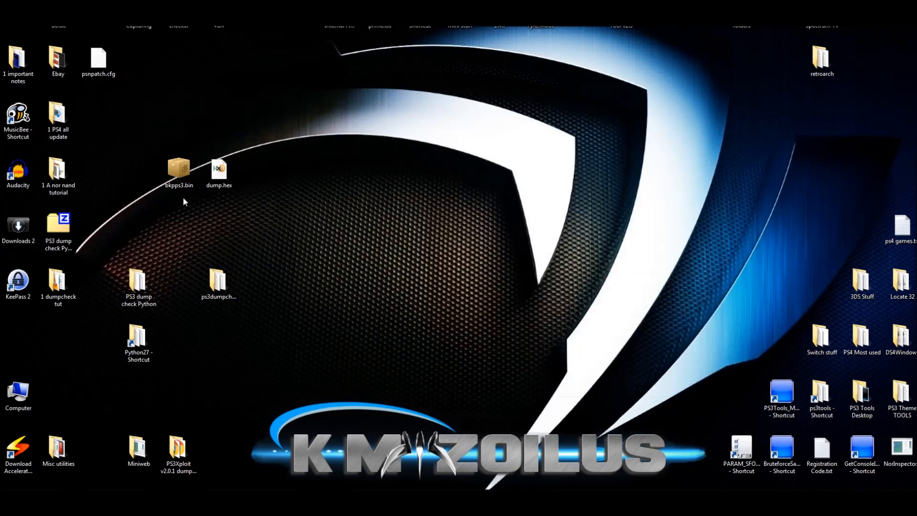
pyautogui.moveTo(119, 207)
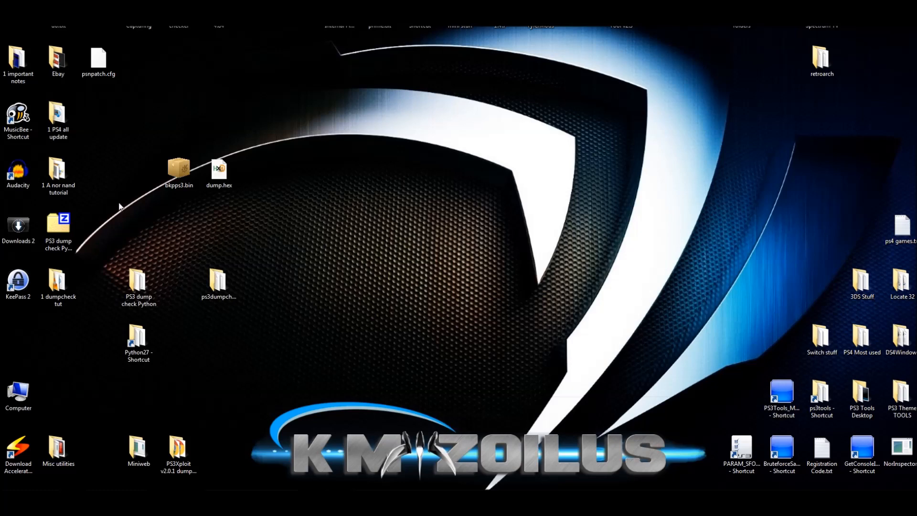
pyautogui.click(138, 286)
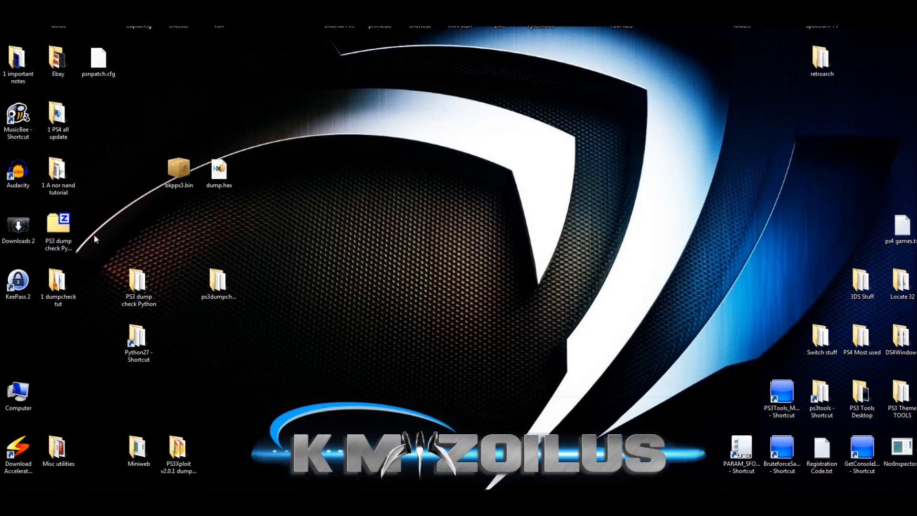
pyautogui.click(139, 286)
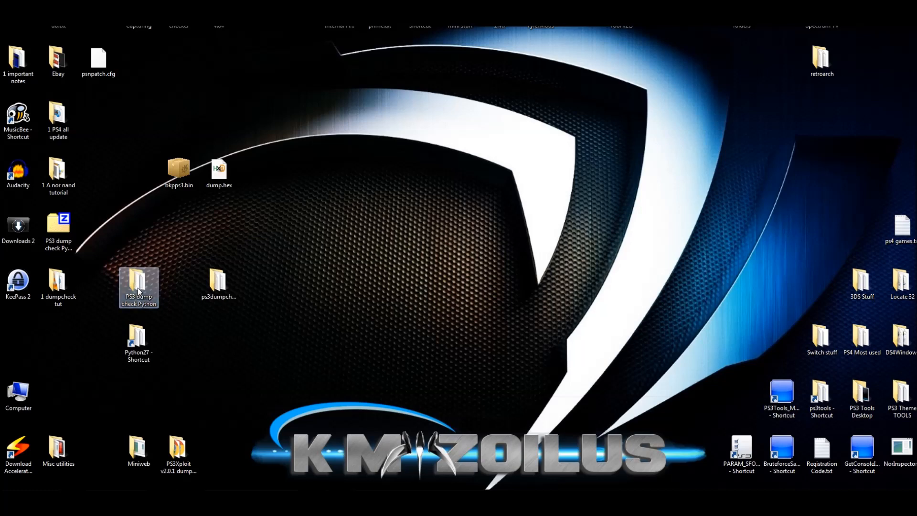
# Step: Open the desktop's PS3 dump check Python folder and move its window aside
pyautogui.doubleClick(138, 286)
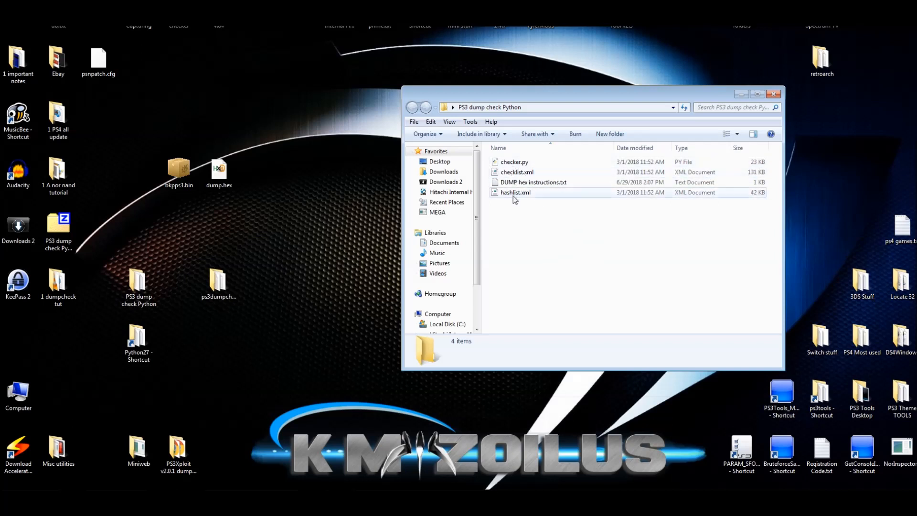
pyautogui.click(533, 182)
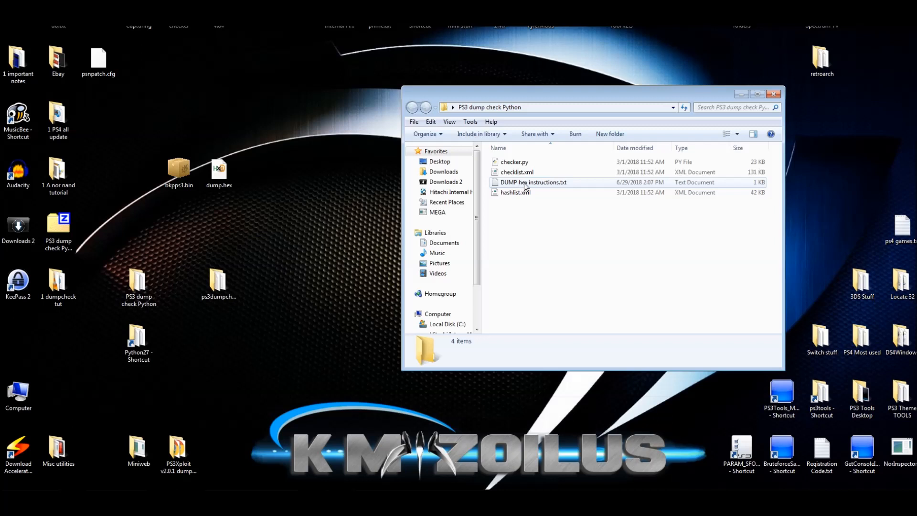
pyautogui.moveTo(557, 186)
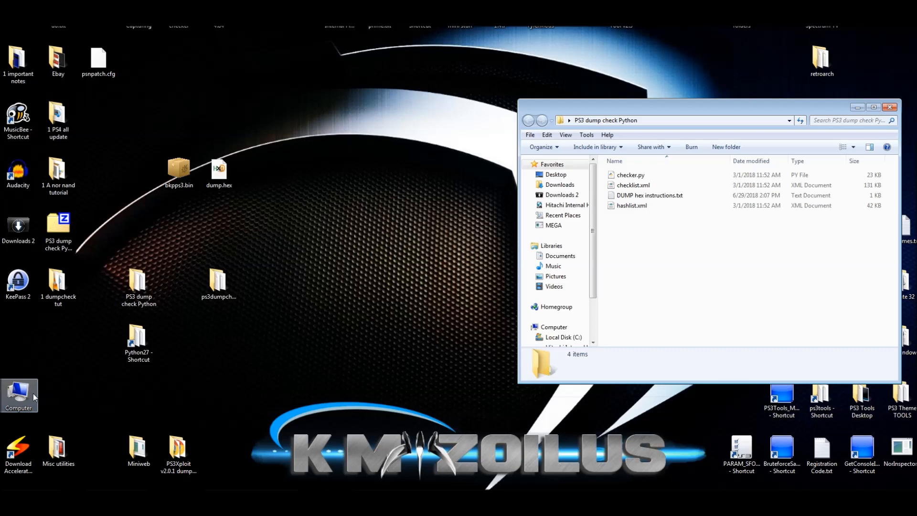
# Step: Browse from Computer into Local Disk (C:) and open the Python27 folder
pyautogui.click(554, 327)
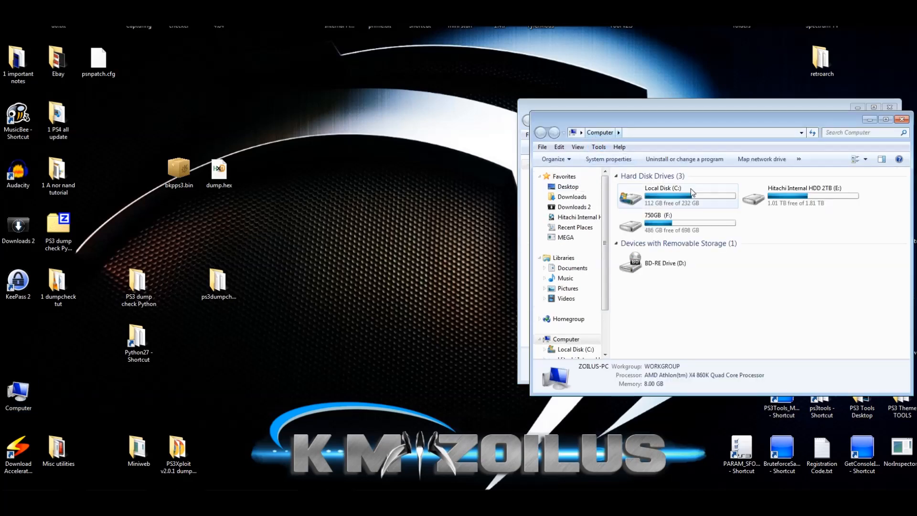
pyautogui.doubleClick(663, 196)
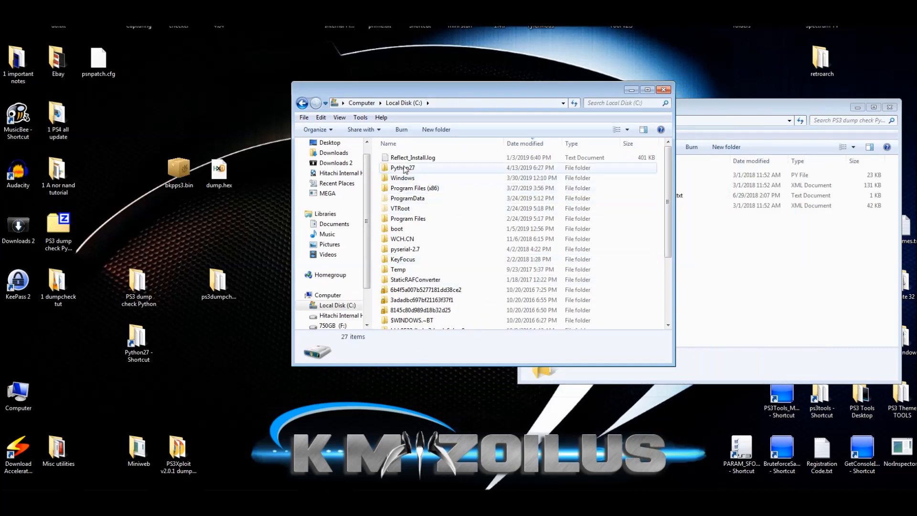
pyautogui.click(403, 168)
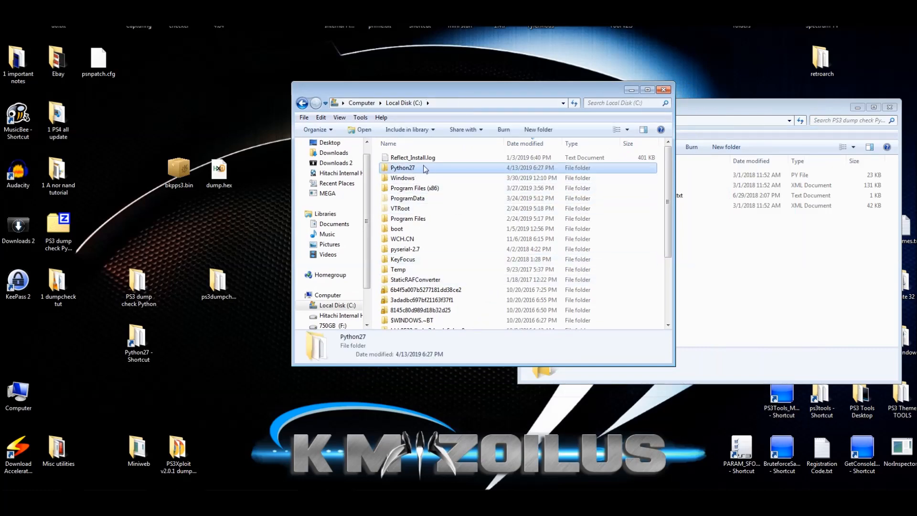
pyautogui.moveTo(425, 229)
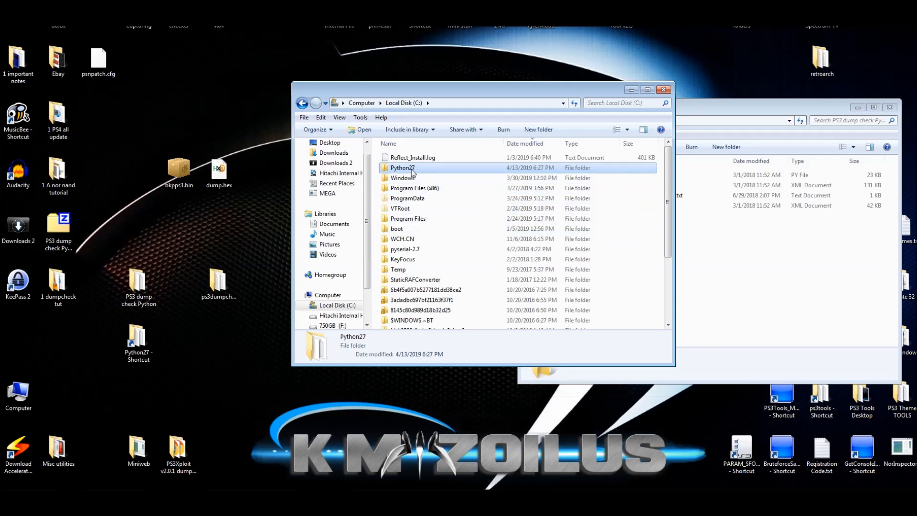
pyautogui.doubleClick(402, 168)
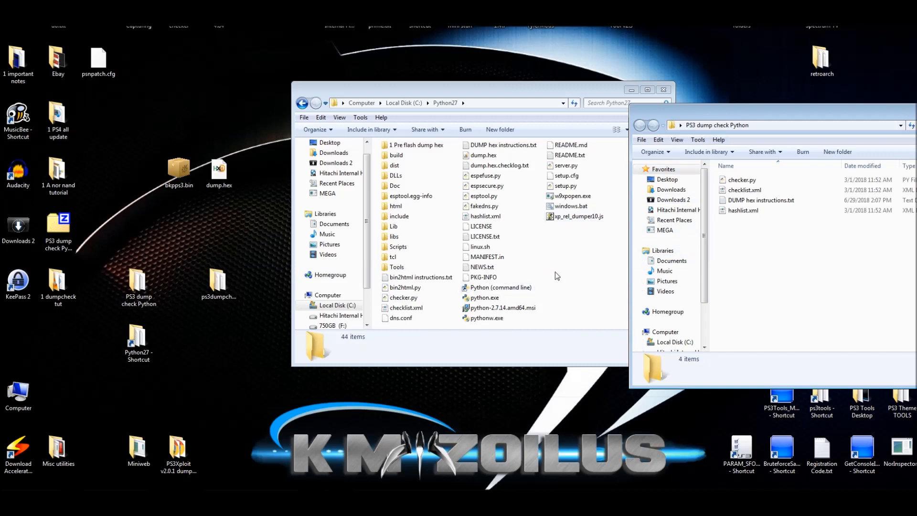
pyautogui.moveTo(539, 219)
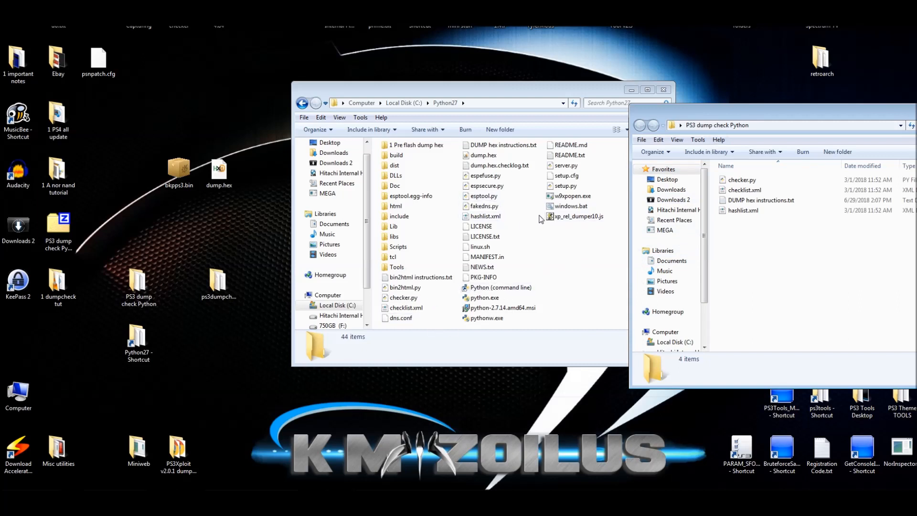
# Step: Remove old dump.hex and its checklog from Python27; close the PS3 dump check Python window
pyautogui.click(482, 154)
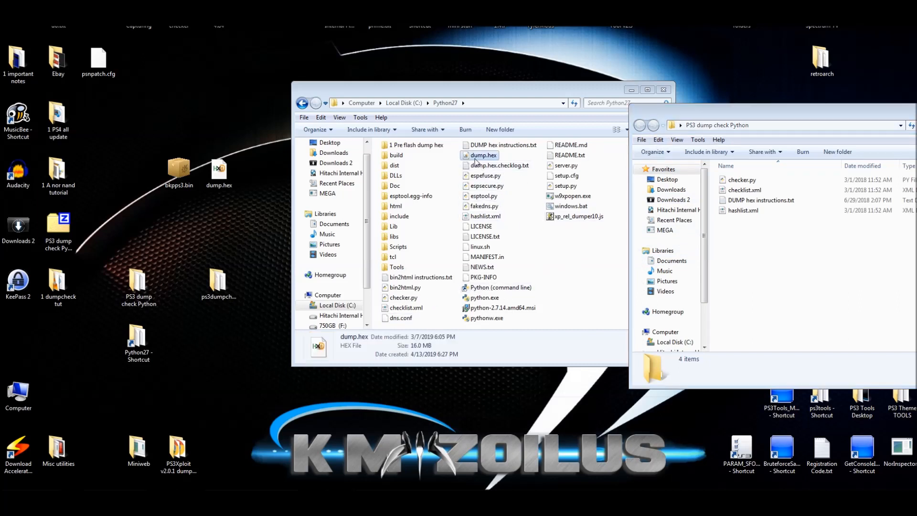
pyautogui.click(499, 164)
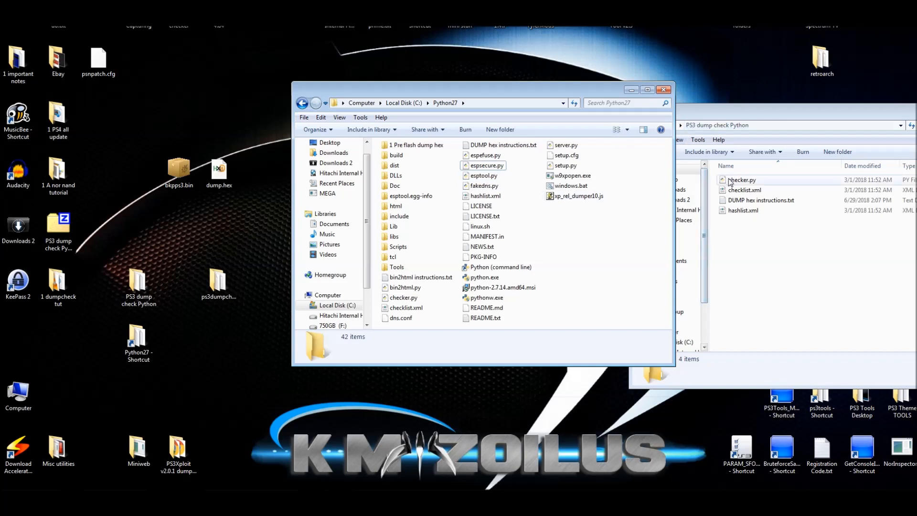
pyautogui.click(742, 180)
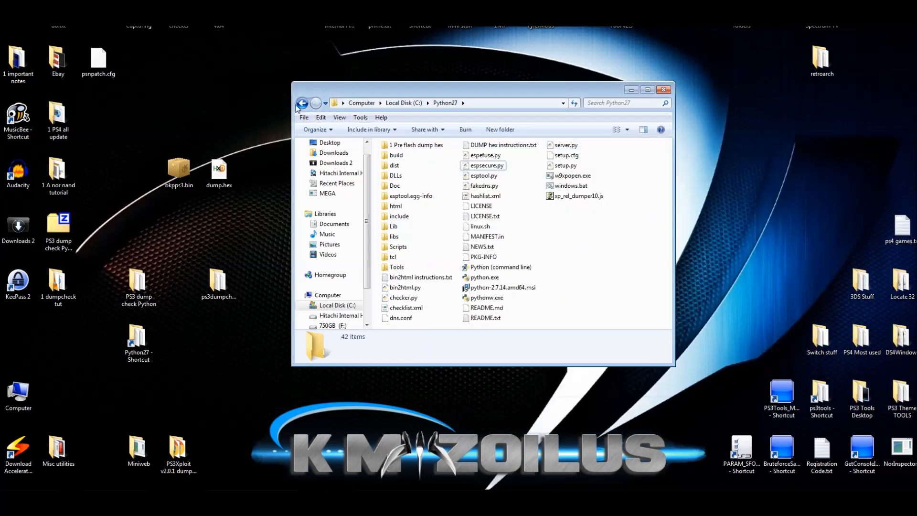
# Step: Go back to C:, reopen Python27, and copy the desktop's dump.hex
pyautogui.click(302, 103)
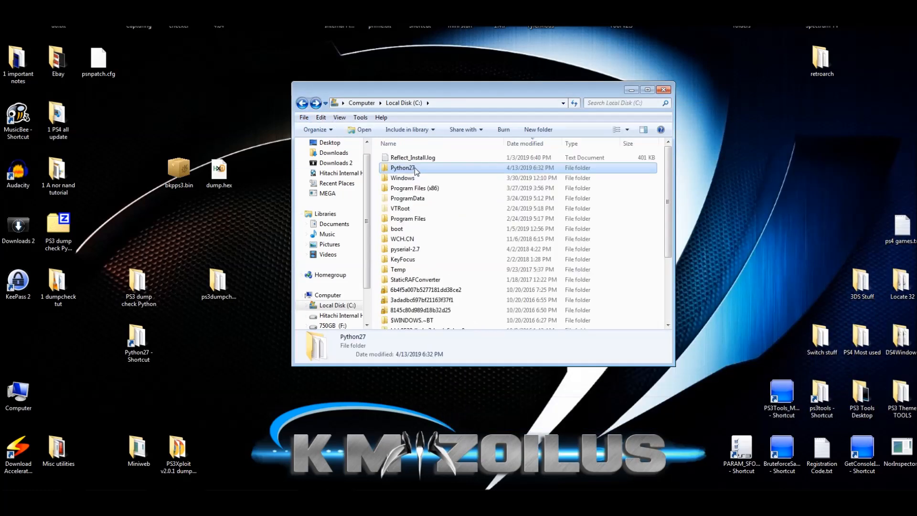
pyautogui.rightClick(403, 168)
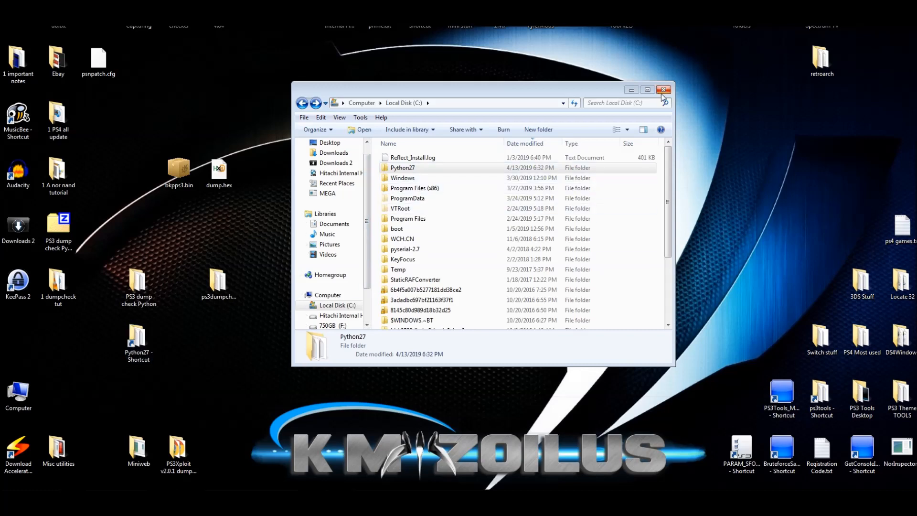
pyautogui.doubleClick(402, 167)
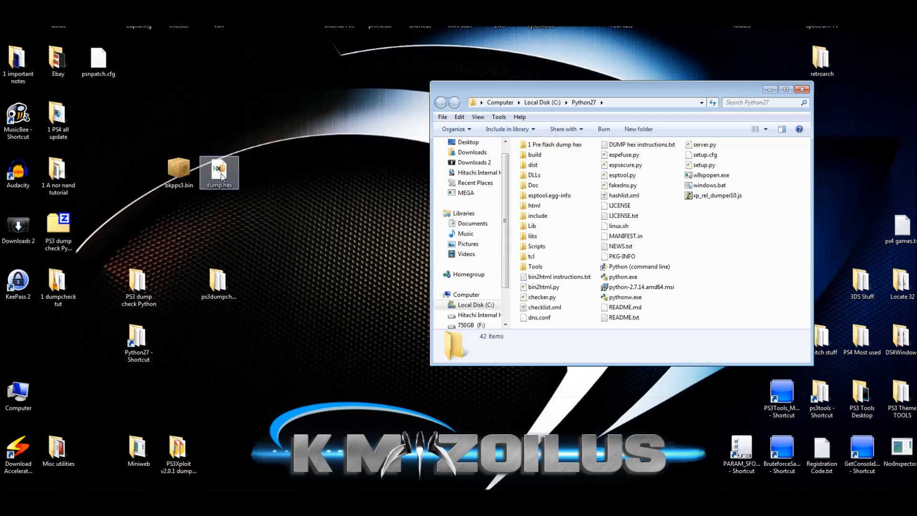
pyautogui.rightClick(219, 170)
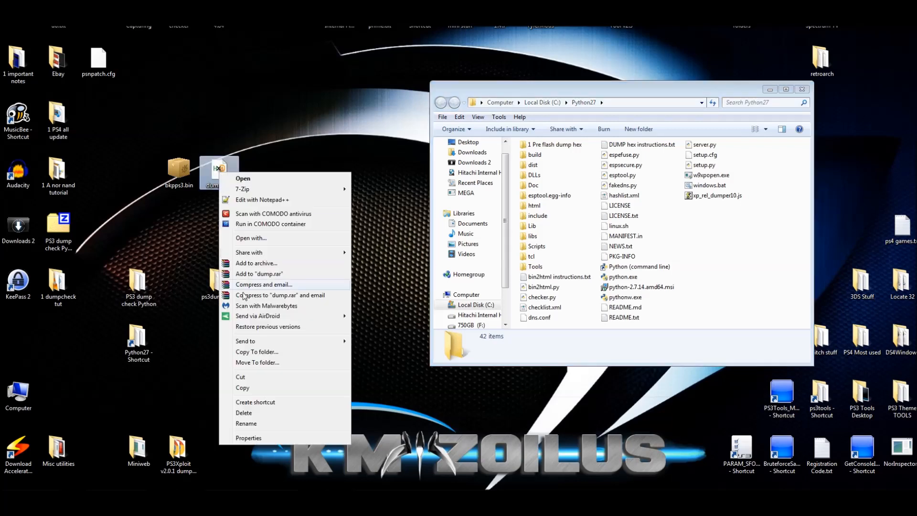
pyautogui.click(699, 242)
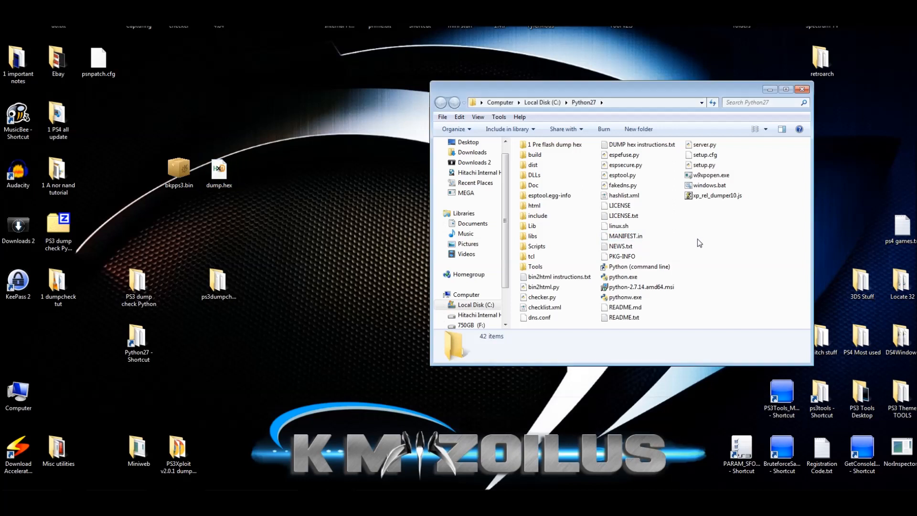
# Step: Paste dump.hex into C:\Python27 (43 items) and open a command window there
pyautogui.click(622, 154)
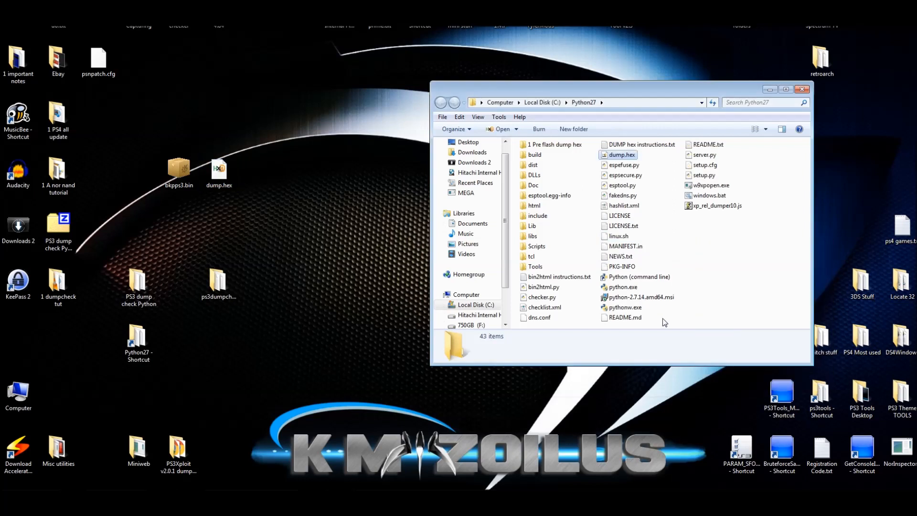
pyautogui.click(622, 154)
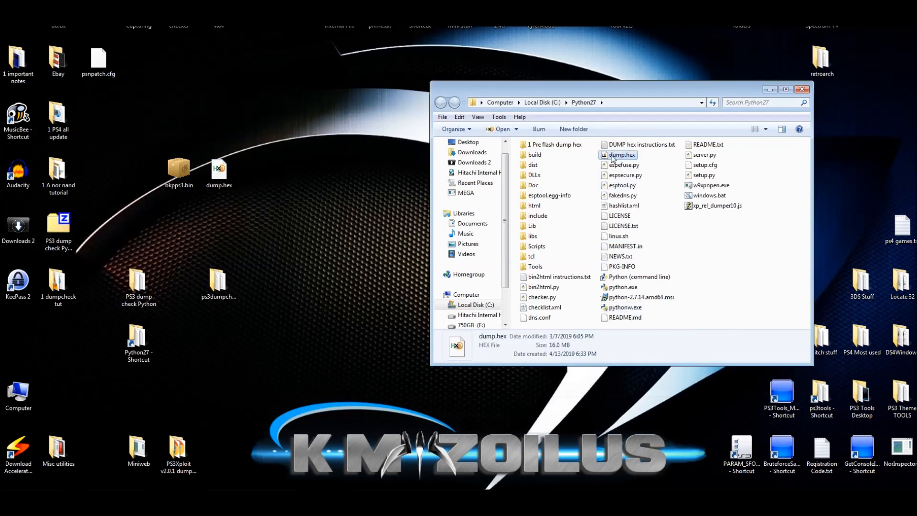
pyautogui.moveTo(728, 286)
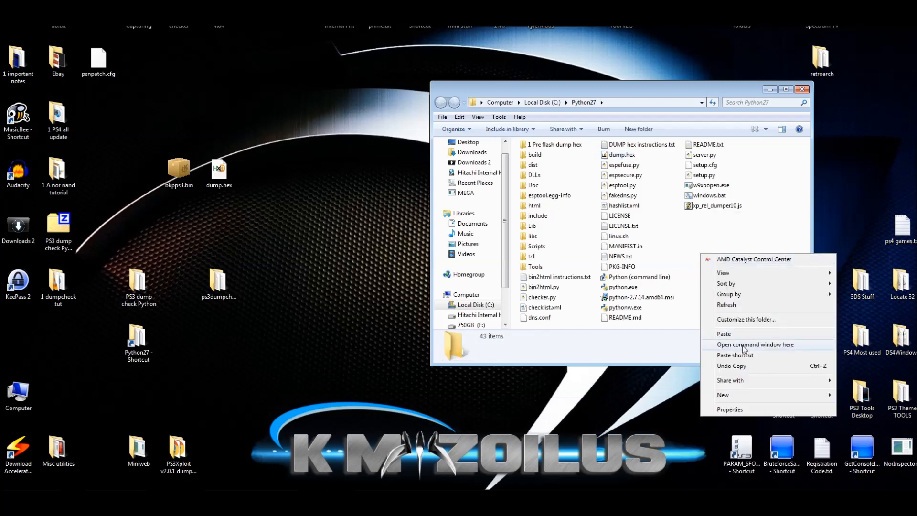
pyautogui.click(755, 344)
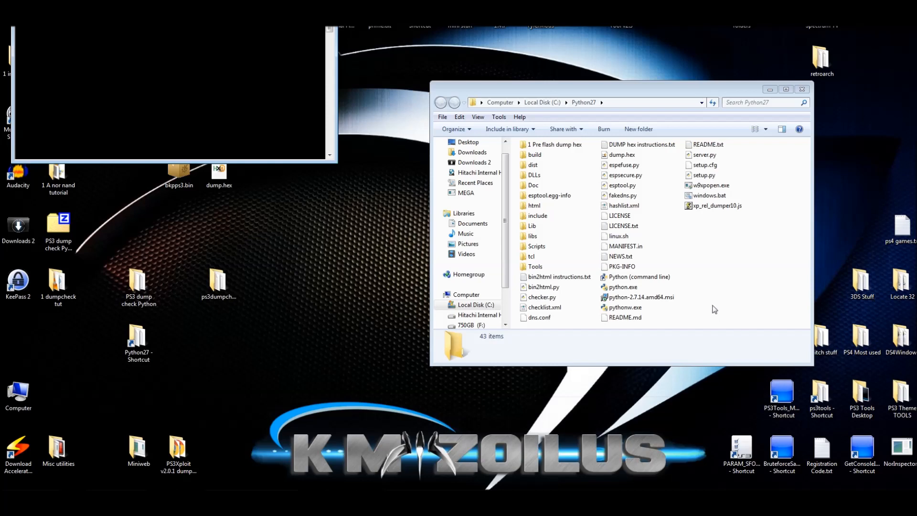
pyautogui.click(641, 144)
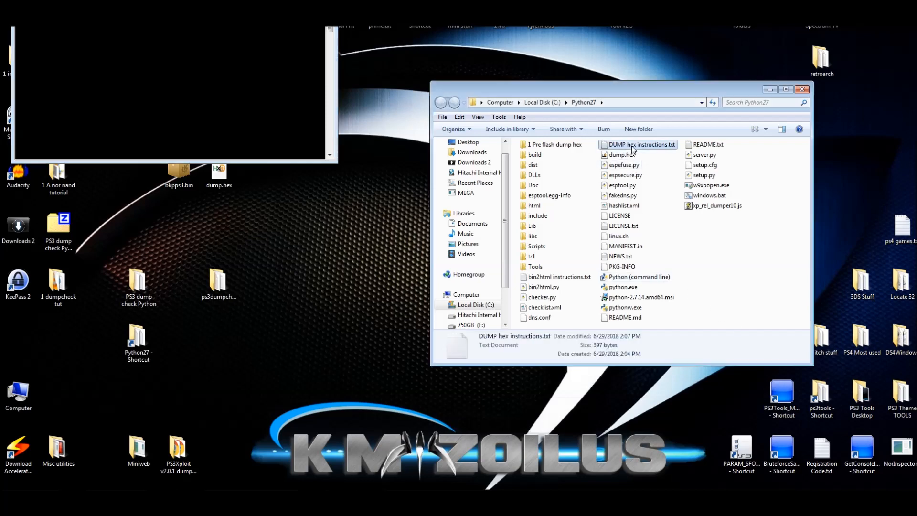
# Step: Copy the line 'python checker.py dump.hex' from DUMP hex instructions.txt
pyautogui.doubleClick(641, 144)
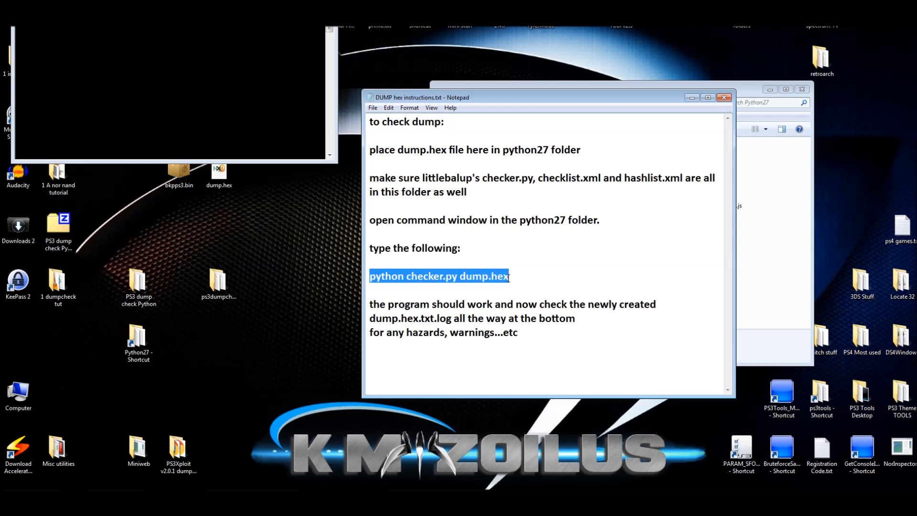
pyautogui.rightClick(439, 276)
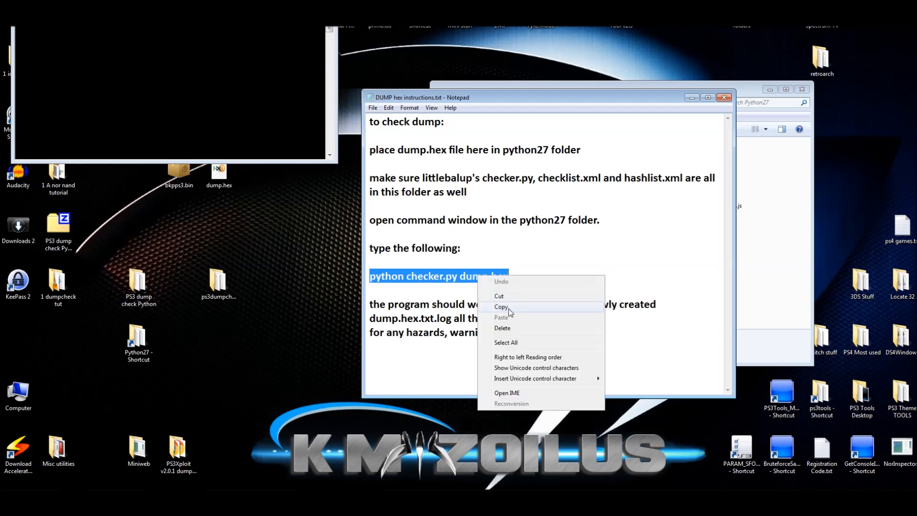
pyautogui.click(501, 307)
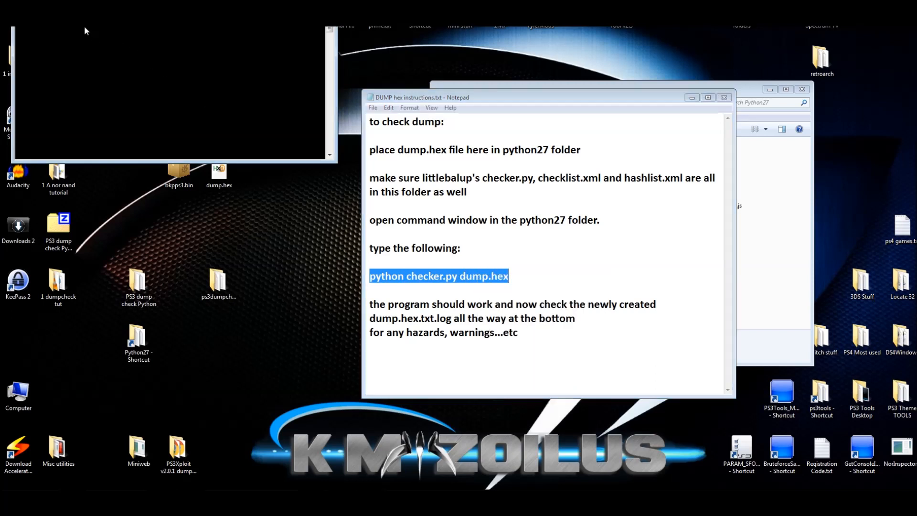
pyautogui.rightClick(85, 31)
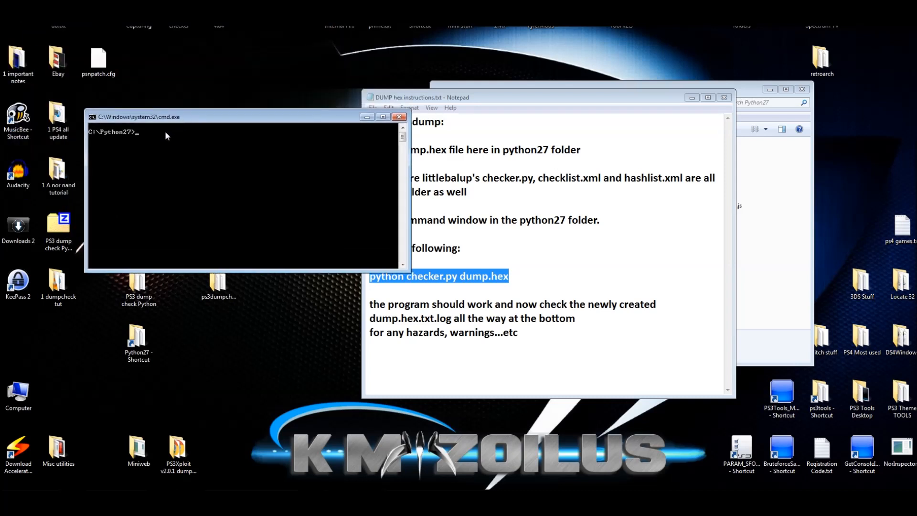
# Step: Run 'python checker.py dump.hex' at C:\Python27, approve UAC, and open dump.hex.checklog.txt
pyautogui.write('python checker.py dump.hex')
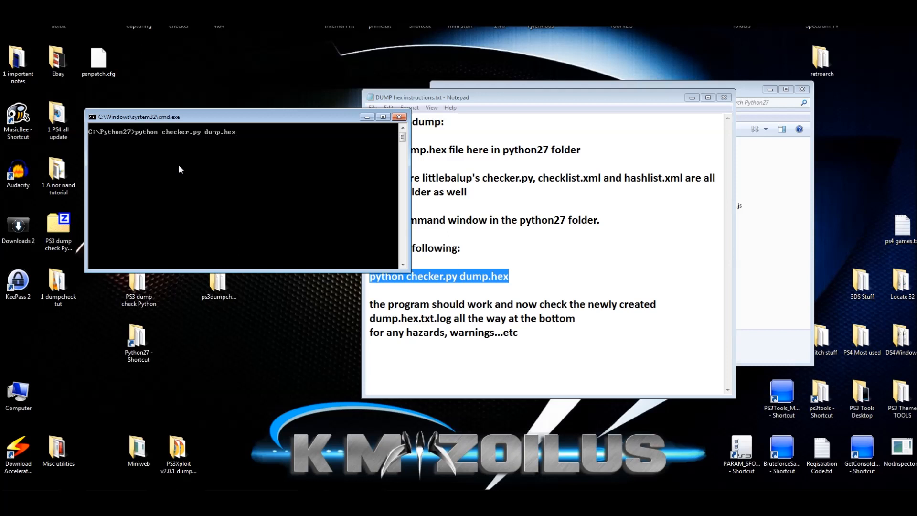
pyautogui.moveTo(257, 217)
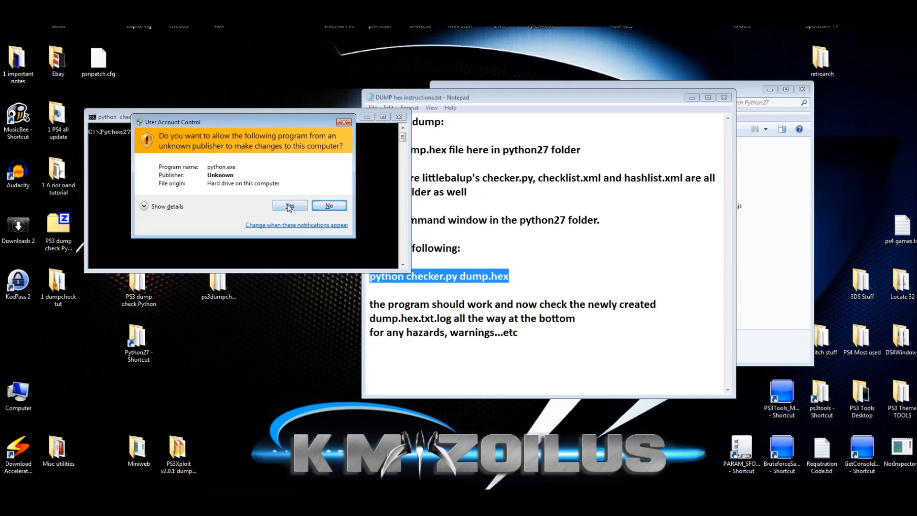
pyautogui.click(288, 205)
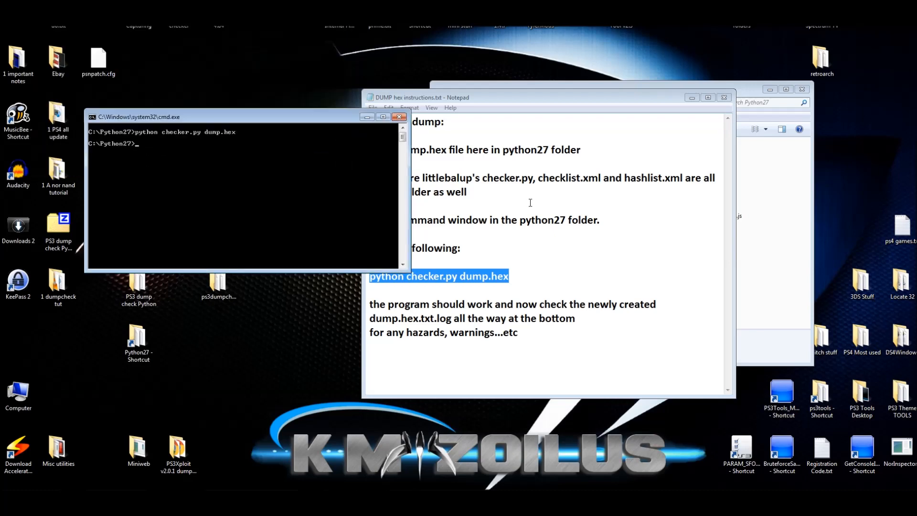
pyautogui.moveTo(297, 145)
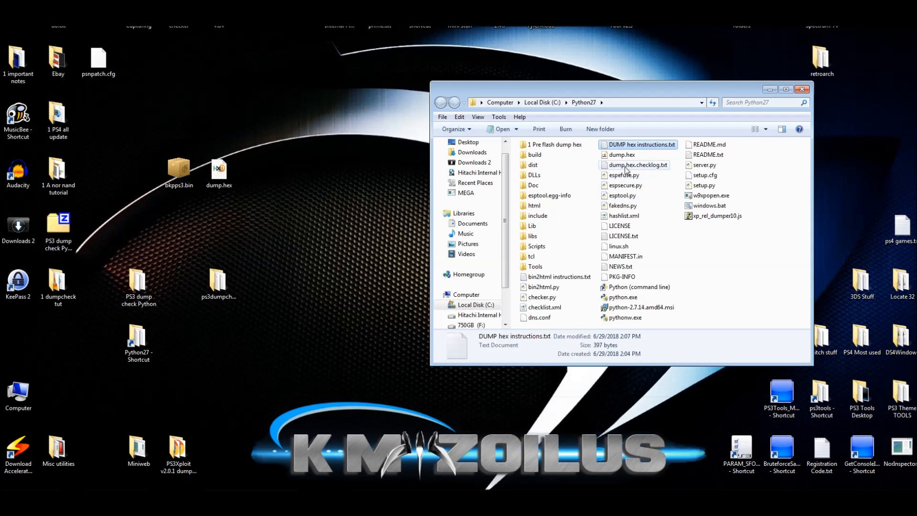
pyautogui.click(635, 165)
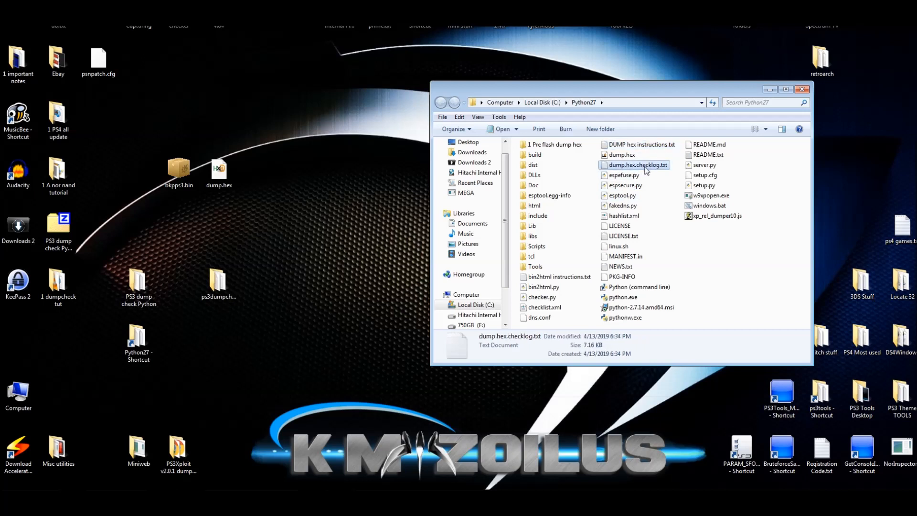
pyautogui.moveTo(657, 174)
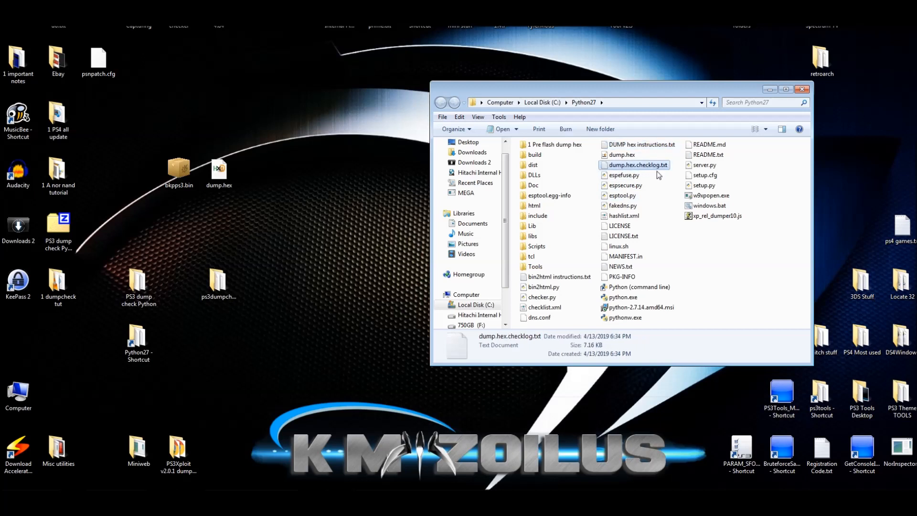
pyautogui.doubleClick(636, 165)
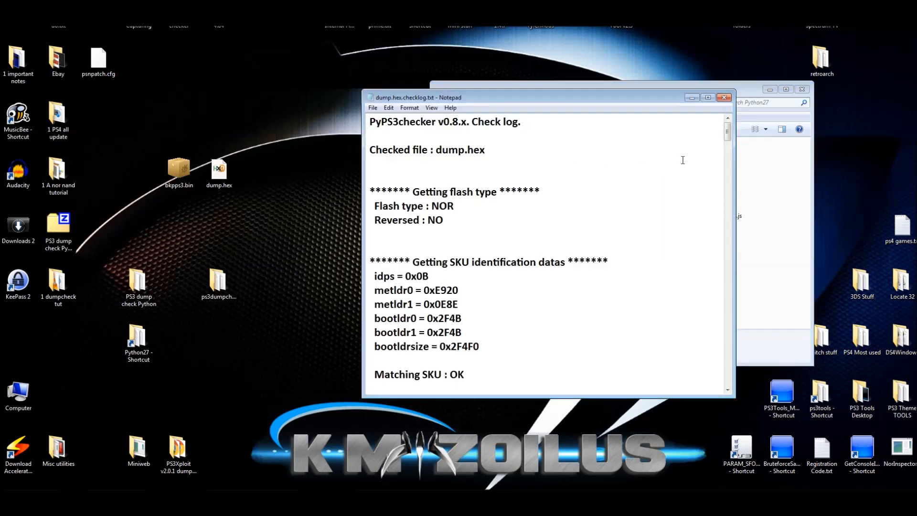
# Step: Scroll to the checklog's end: 156 checks, 0 dangers, 0 warnings
pyautogui.scroll(-3)
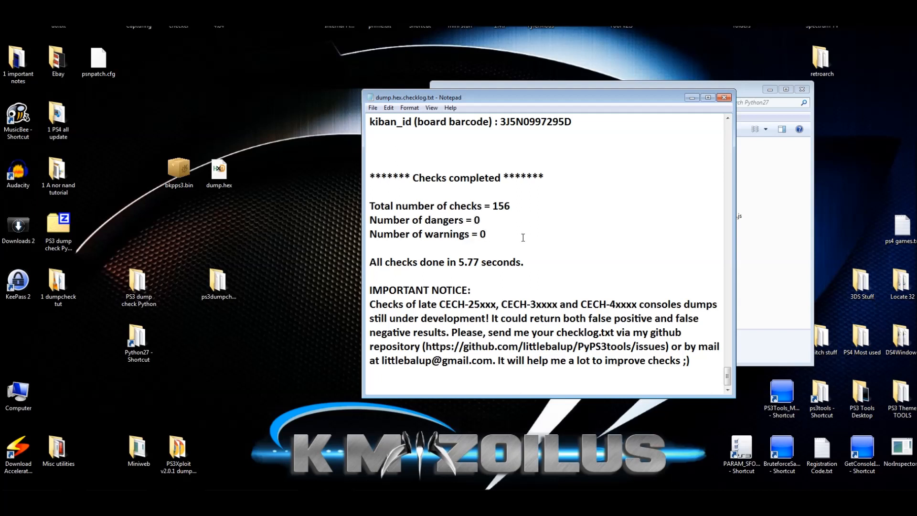
pyautogui.moveTo(479, 238)
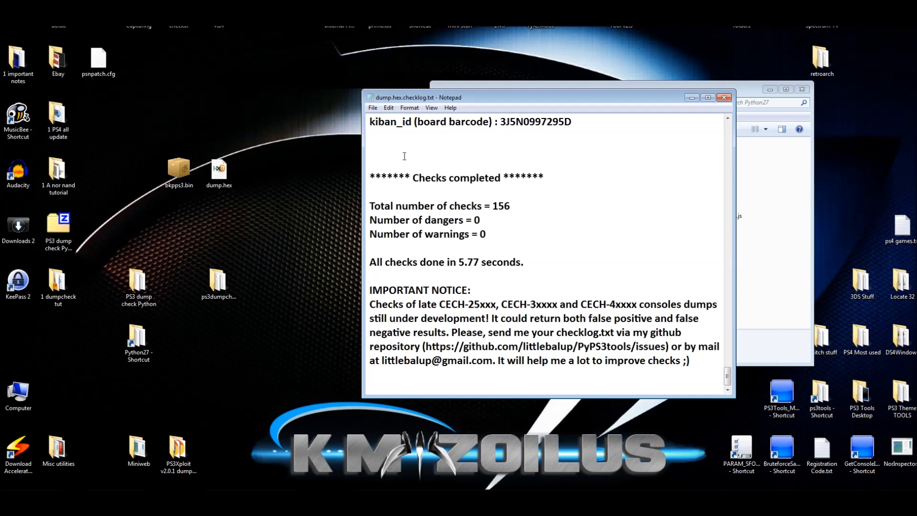
pyautogui.moveTo(517, 161)
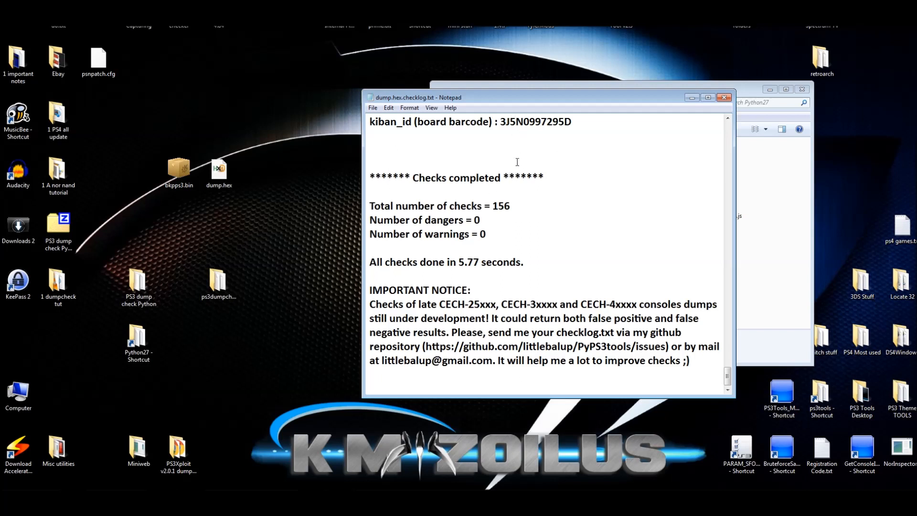
pyautogui.moveTo(508, 156)
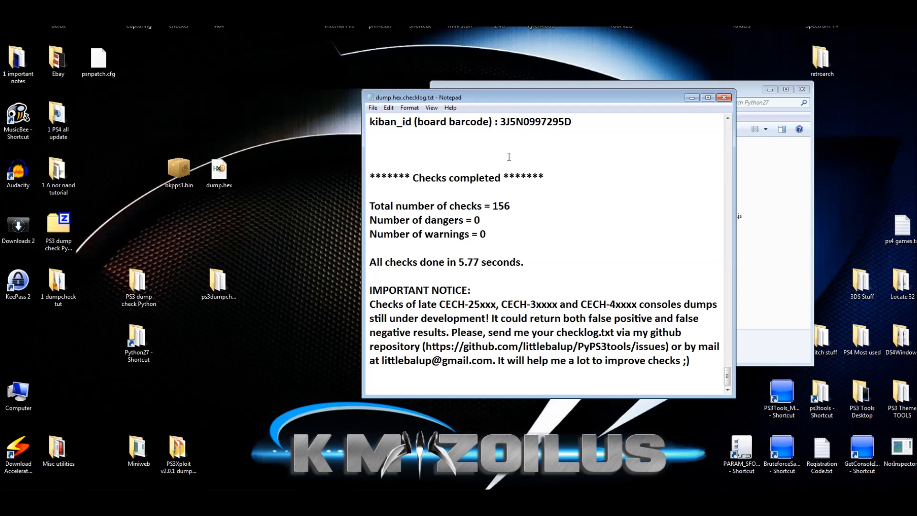
pyautogui.moveTo(472, 200)
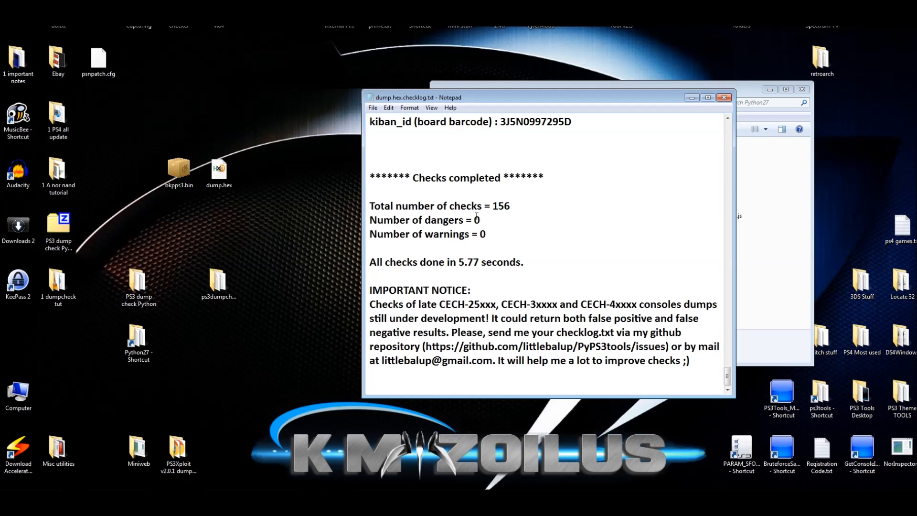
pyautogui.moveTo(467, 220)
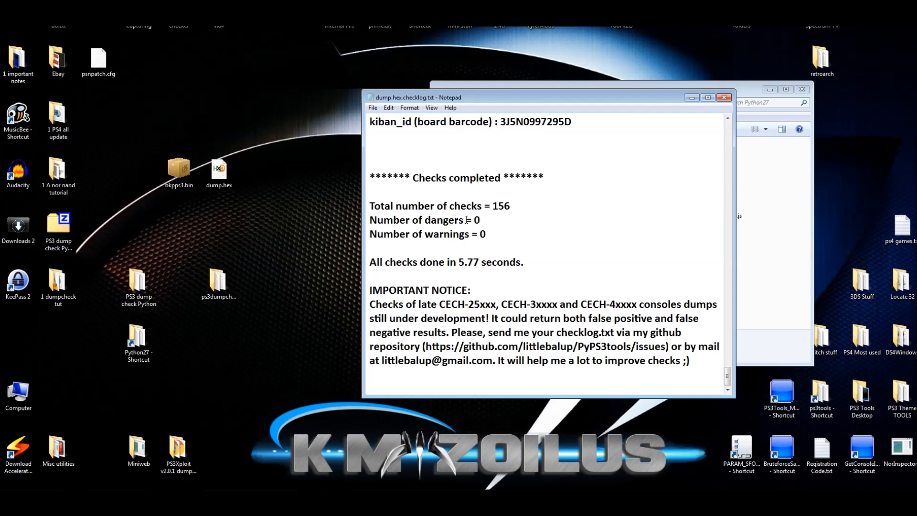
pyautogui.moveTo(450, 161)
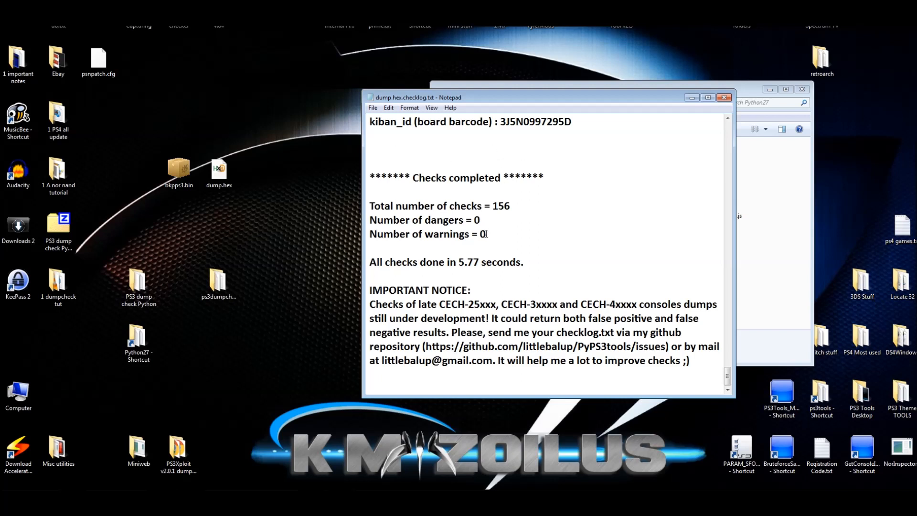
pyautogui.moveTo(475, 240)
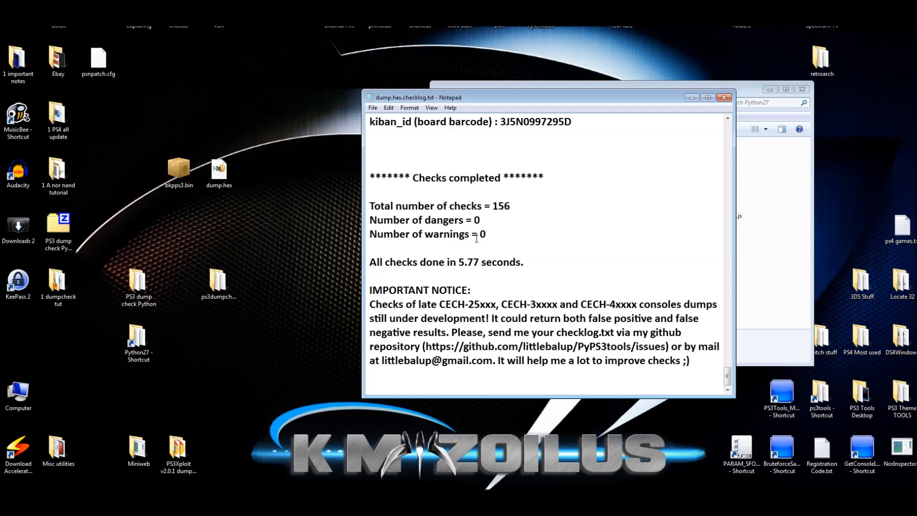
pyautogui.moveTo(474, 238)
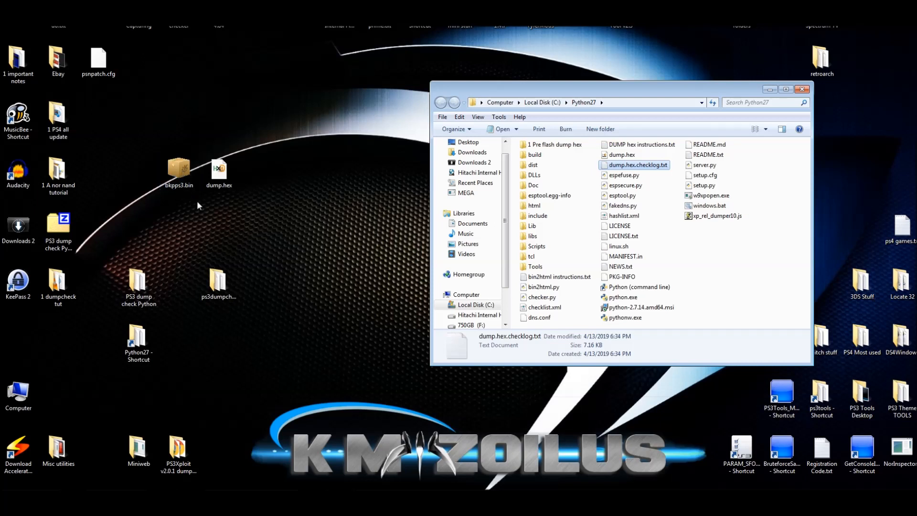
# Step: Select bkpps3.bin on the desktop, then reopen DUMP hex instructions.txt from Python27
pyautogui.click(179, 169)
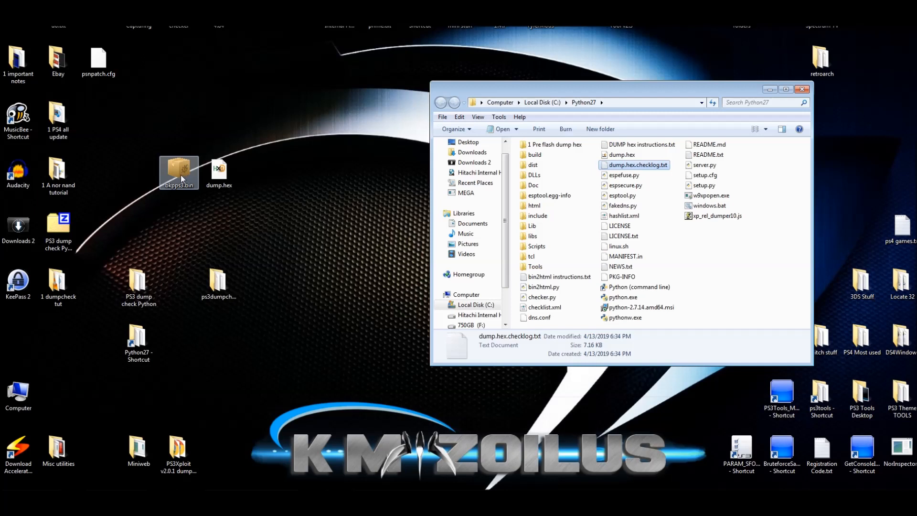
pyautogui.click(219, 169)
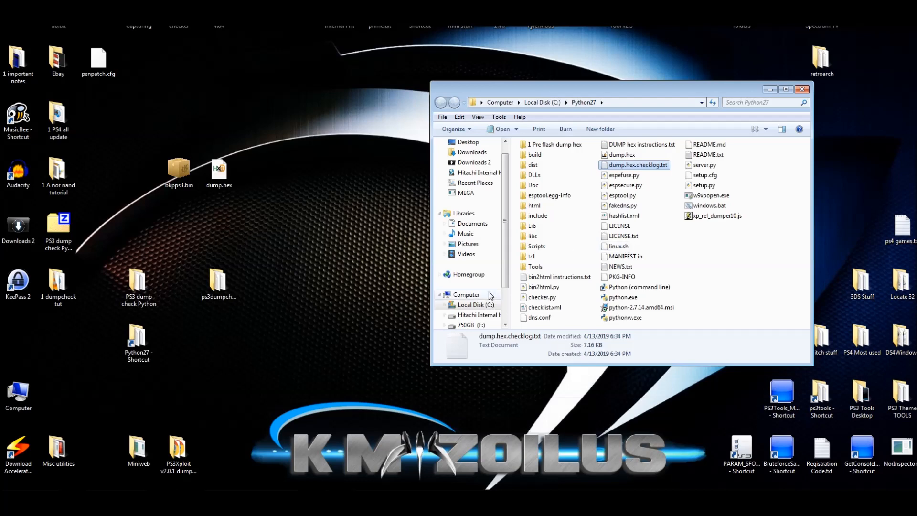
pyautogui.doubleClick(638, 164)
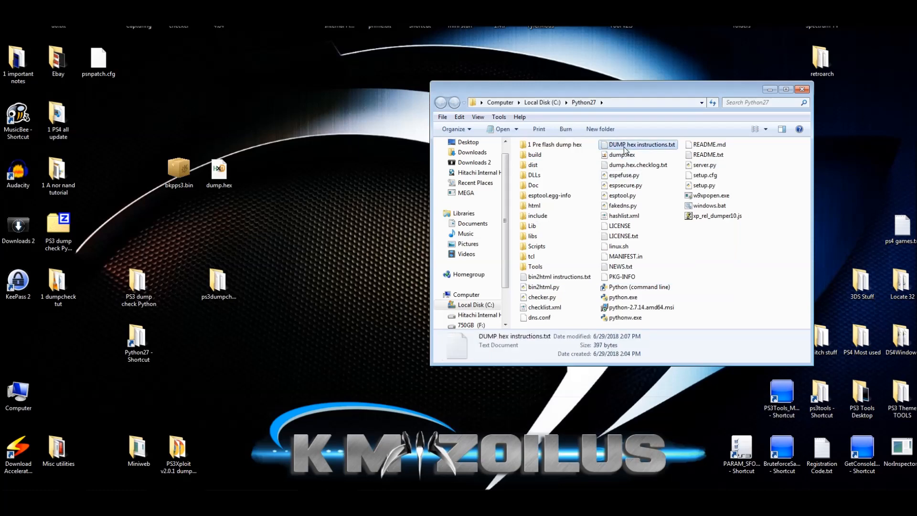
pyautogui.doubleClick(640, 144)
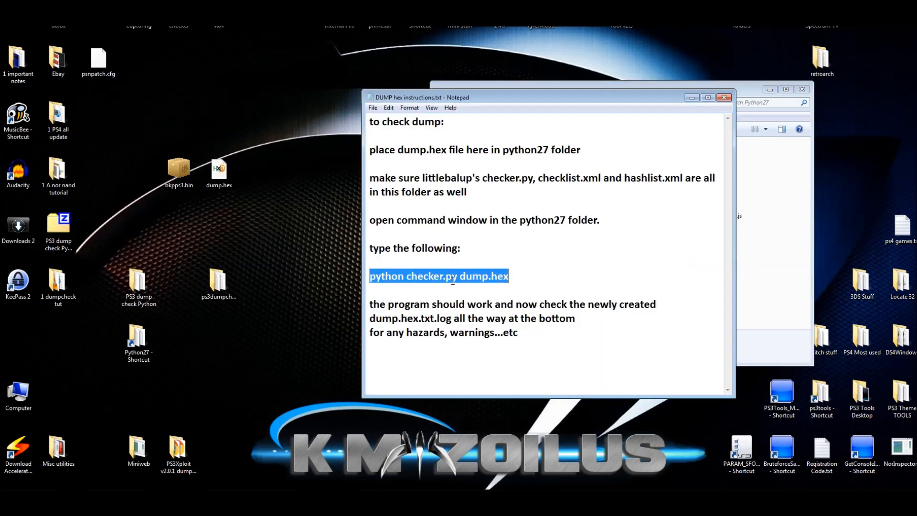
pyautogui.click(462, 276)
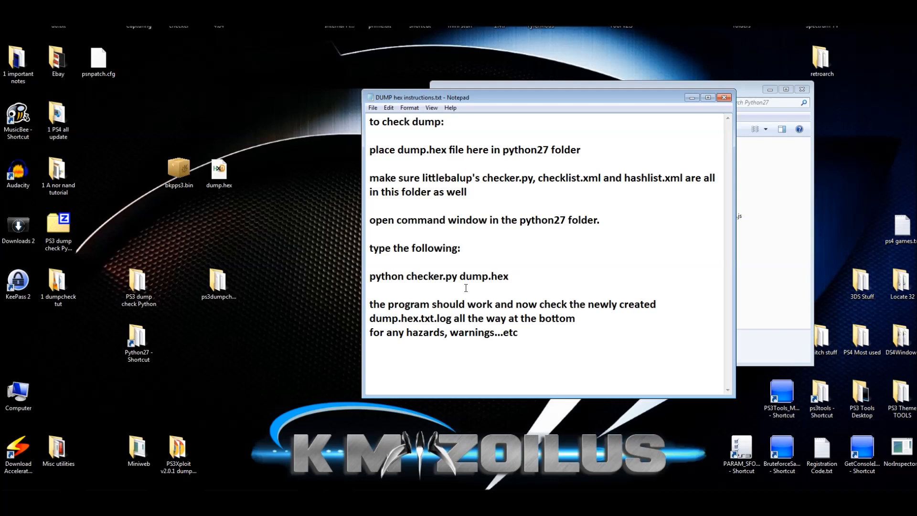
pyautogui.click(178, 169)
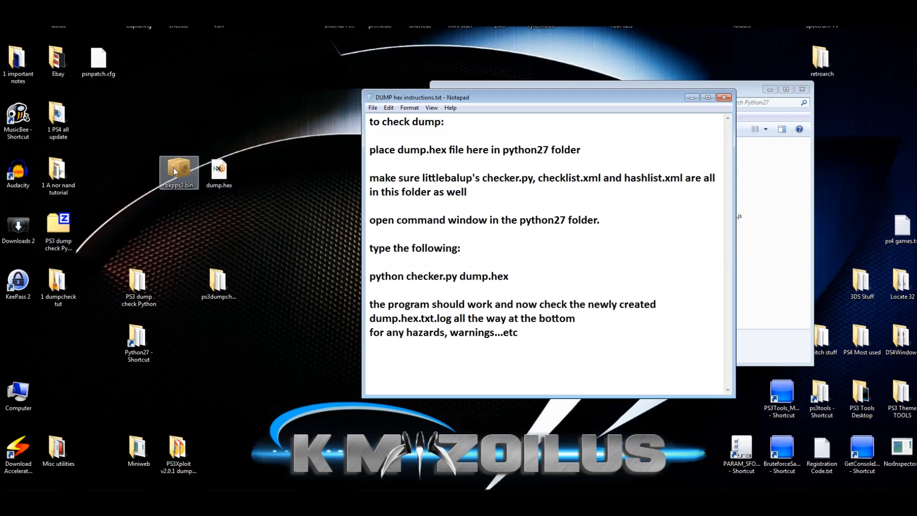
pyautogui.moveTo(185, 190)
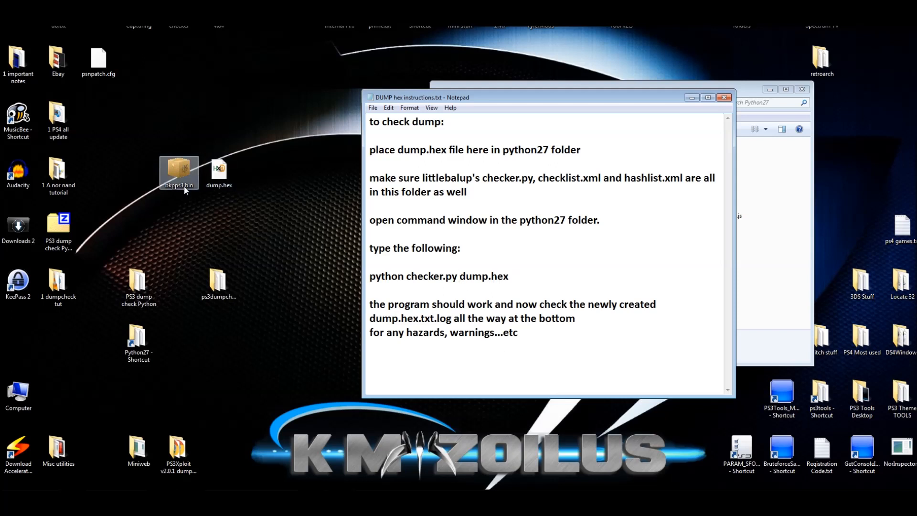